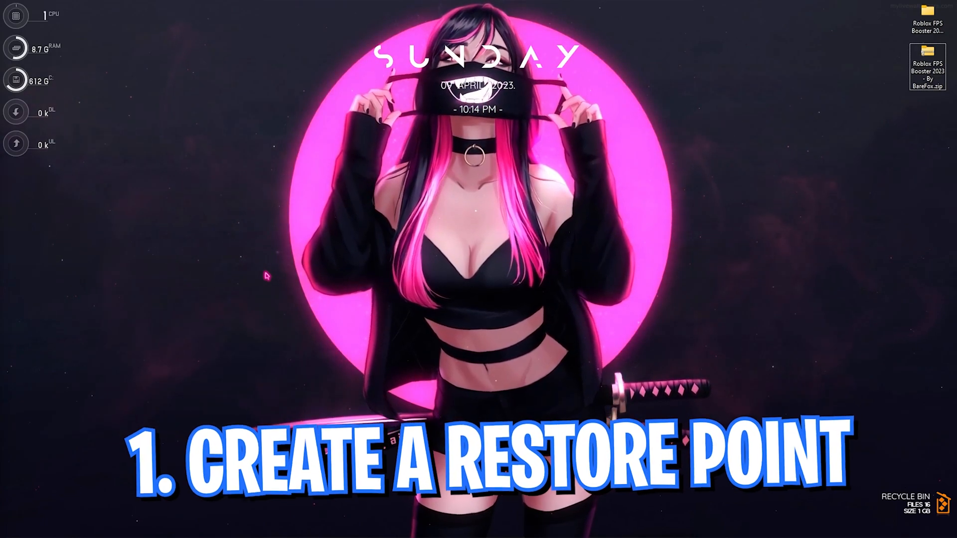
# Step: Open System Properties from Start search and review the C: drive's protection settings
pyautogui.write('create a restore point')
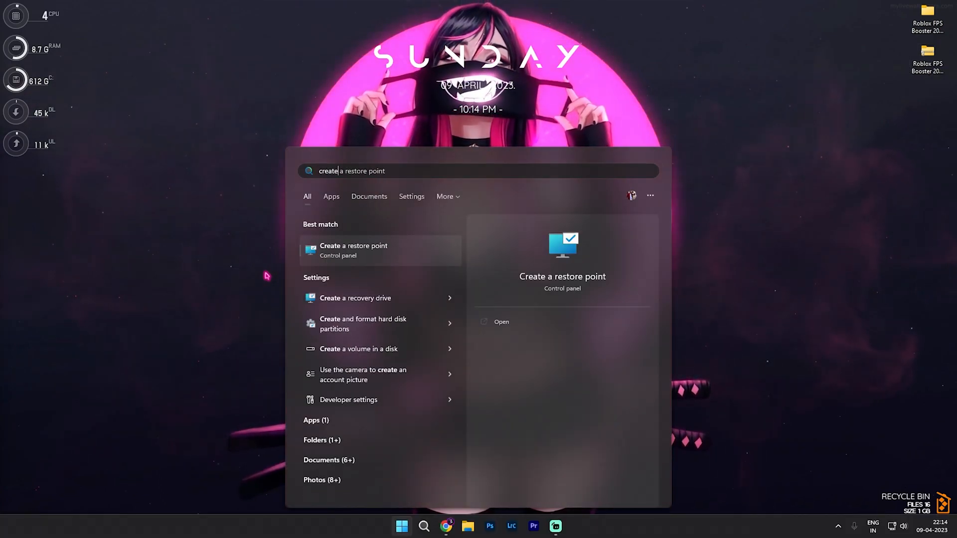
pyautogui.click(352, 250)
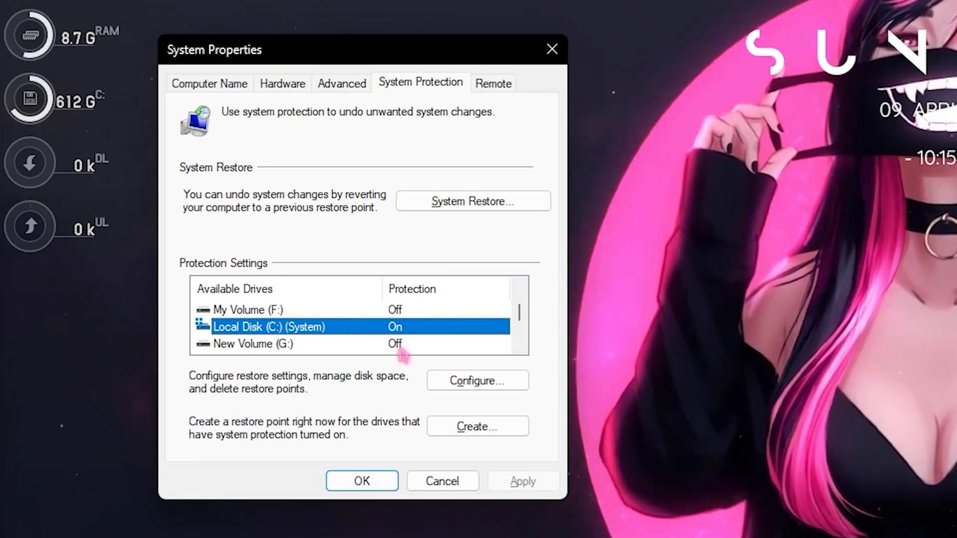
pyautogui.click(476, 380)
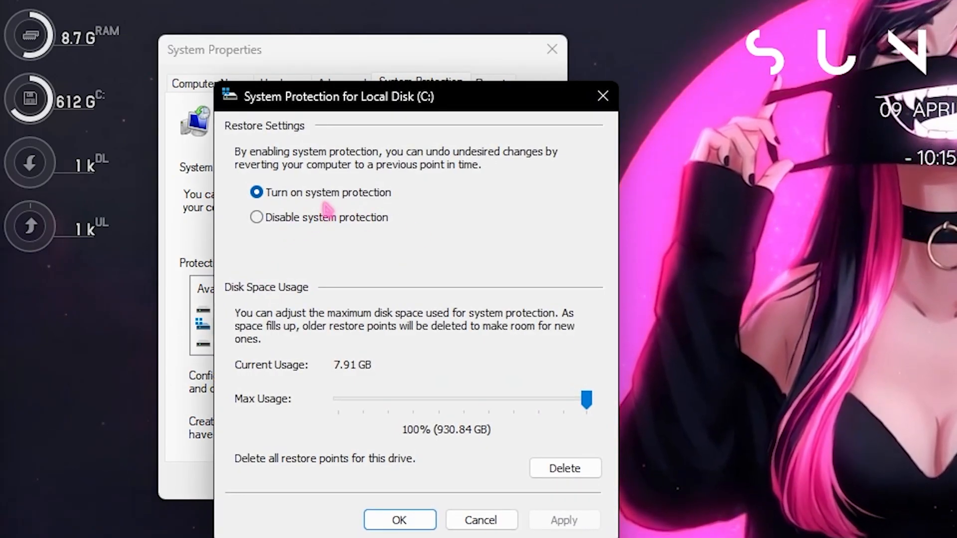
pyautogui.click(398, 520)
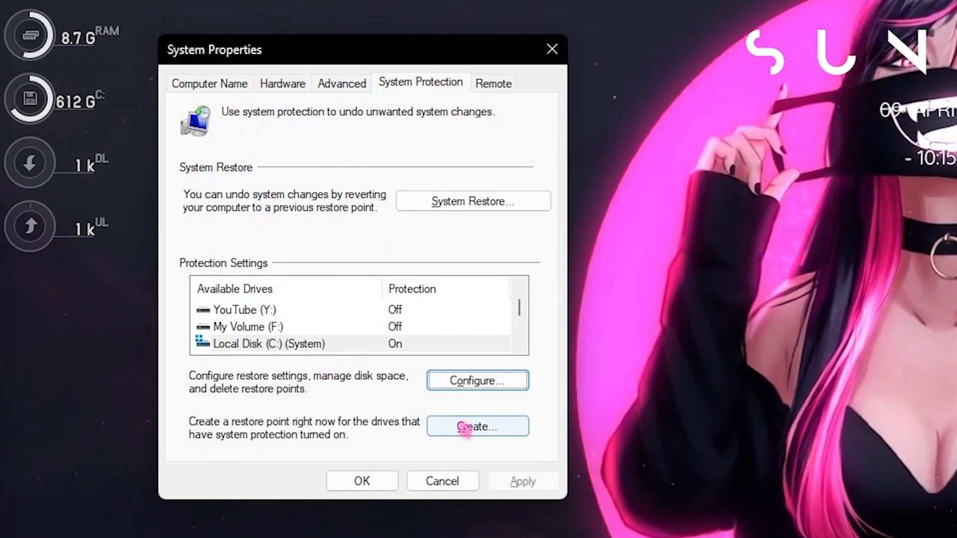
# Step: Create a restore point described as 'Robox'
pyautogui.click(477, 426)
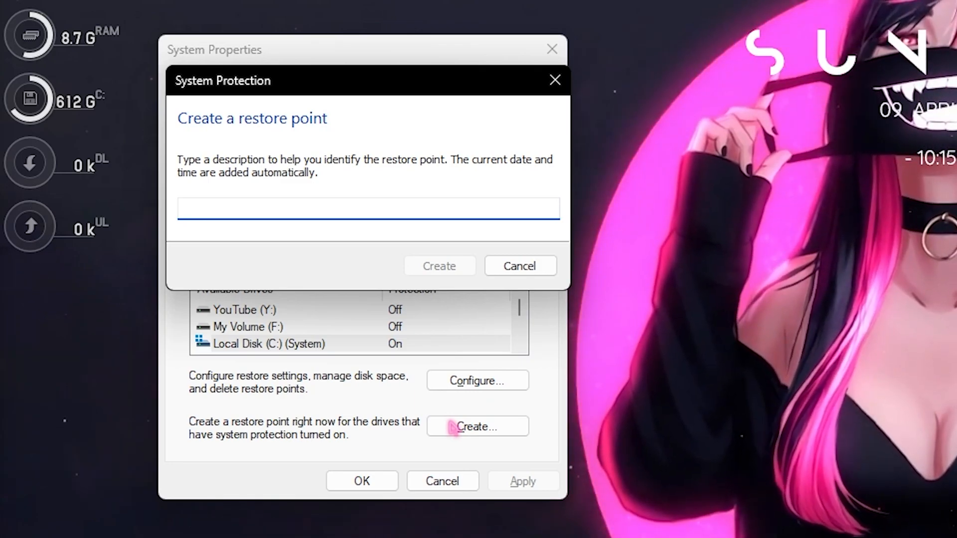
pyautogui.write('Rox')
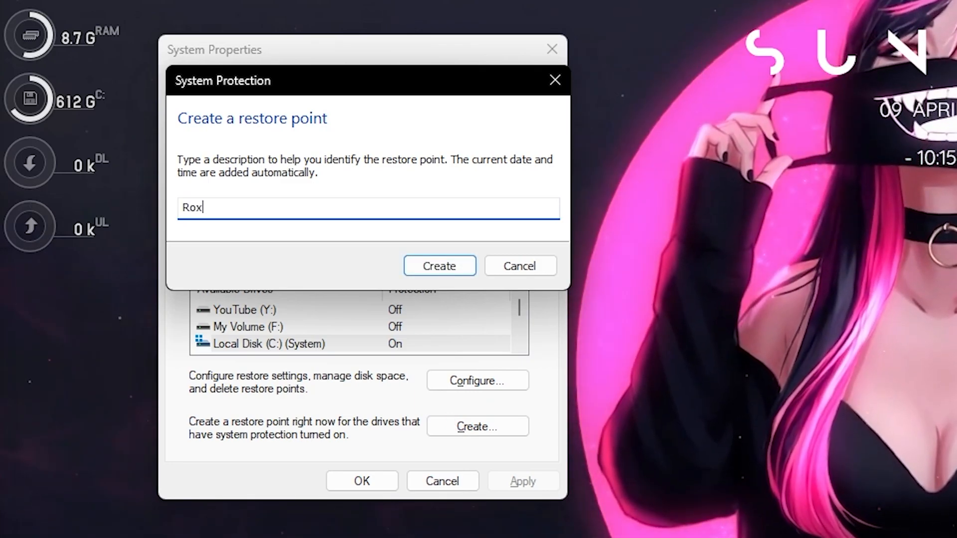
pyautogui.write('box')
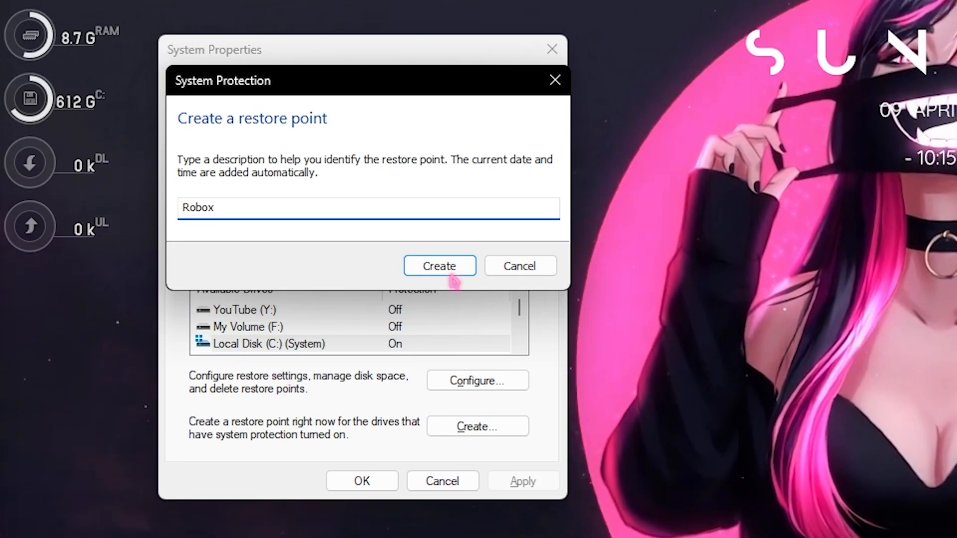
pyautogui.click(439, 265)
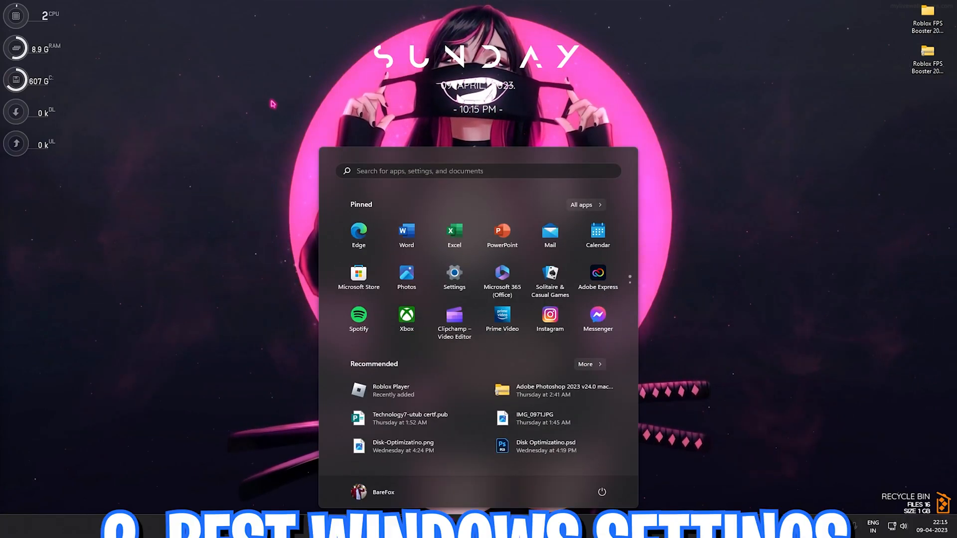
# Step: Search Settings for 'game mode' and open the Game Mode page, switched on
pyautogui.write('settings')
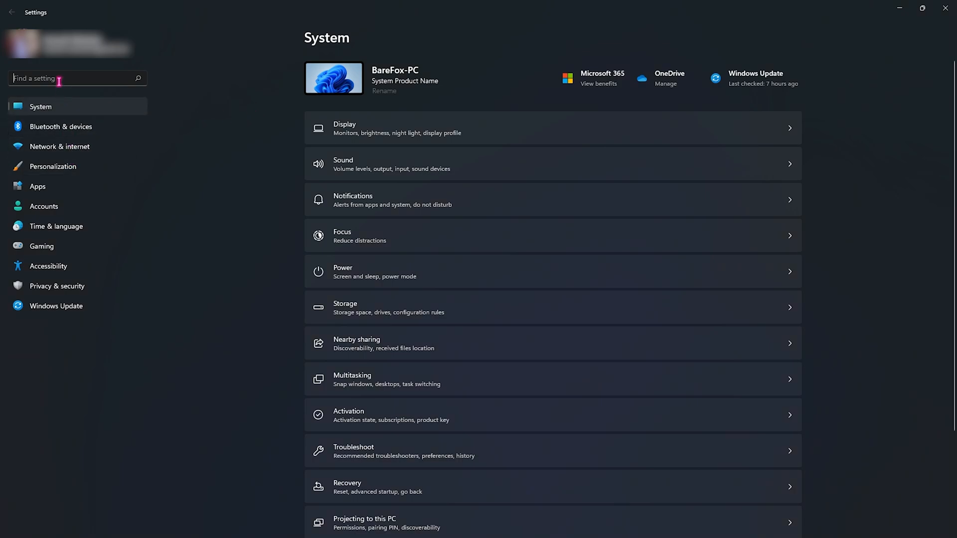
pyautogui.write('game mode')
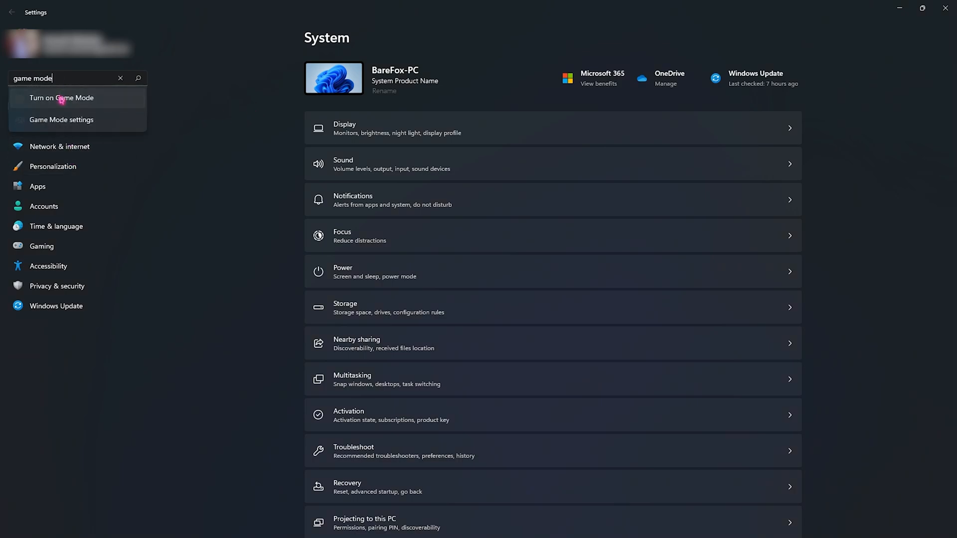
pyautogui.click(61, 120)
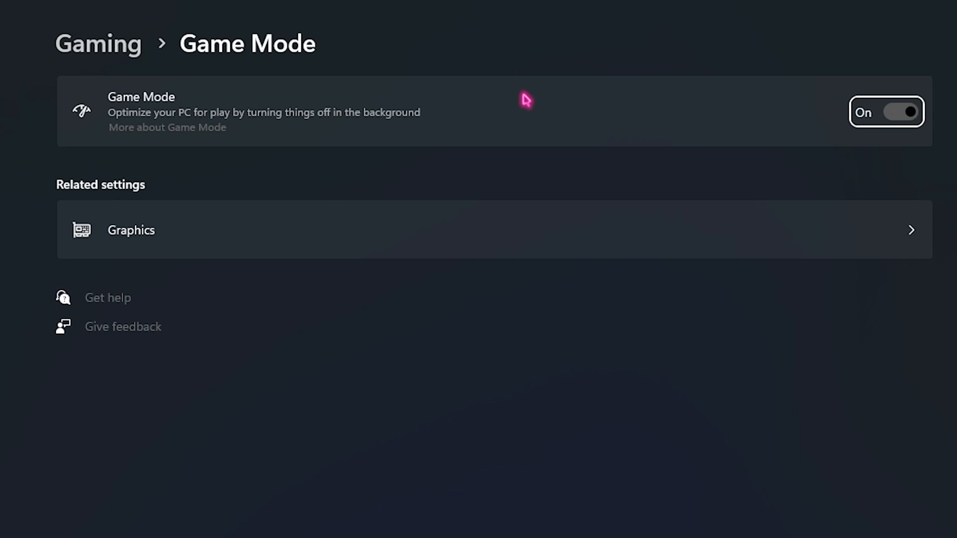
pyautogui.moveTo(903, 114)
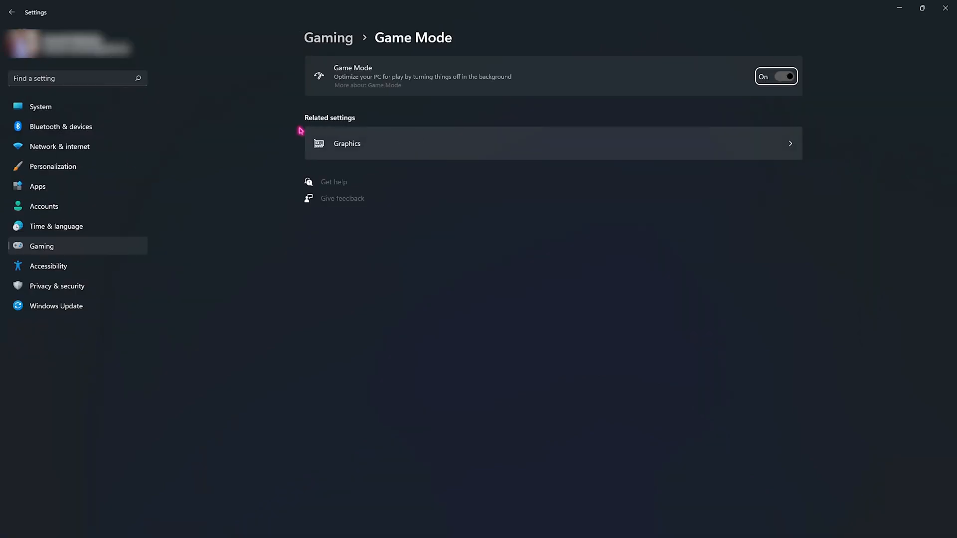
# Step: Open Graphics settings, then follow the Roblox Player shortcut to its target folder
pyautogui.click(346, 144)
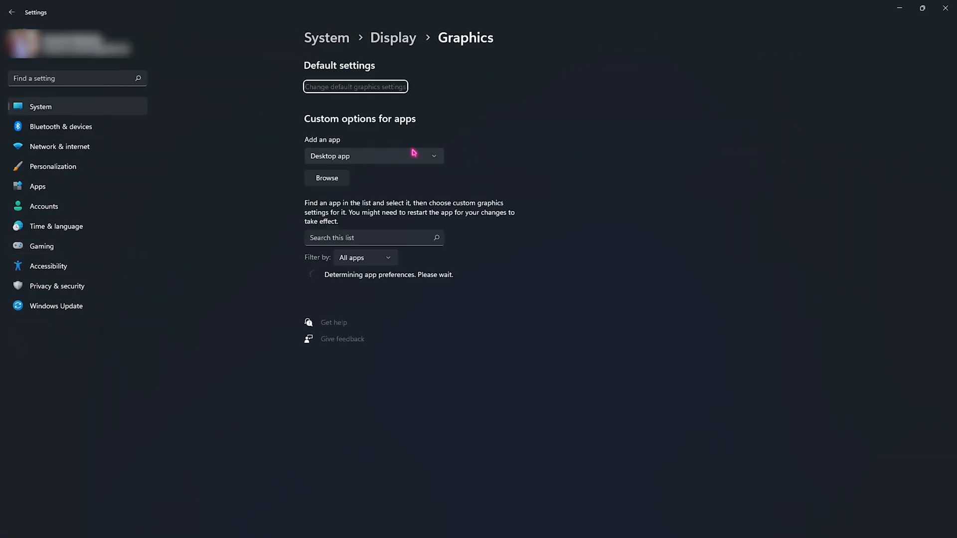
pyautogui.click(326, 178)
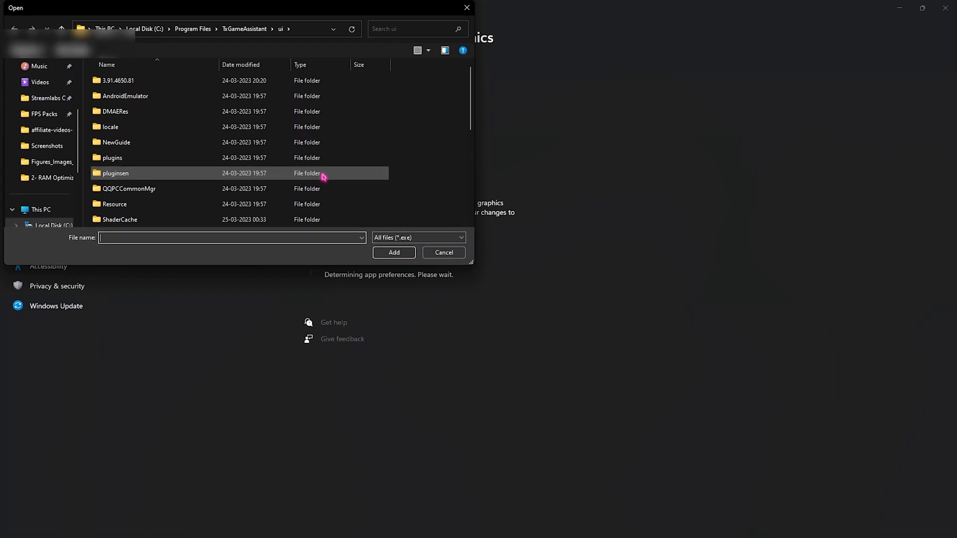
pyautogui.click(443, 252)
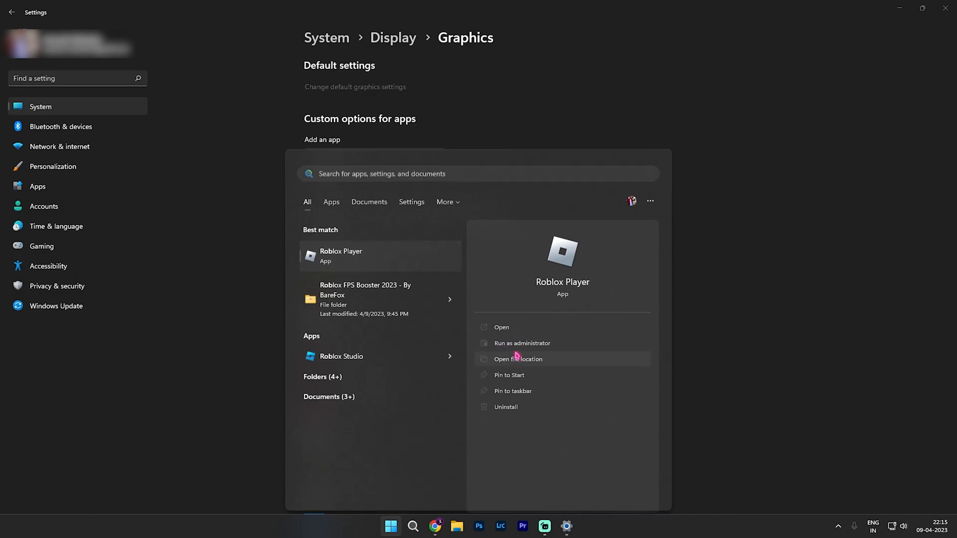
pyautogui.click(516, 359)
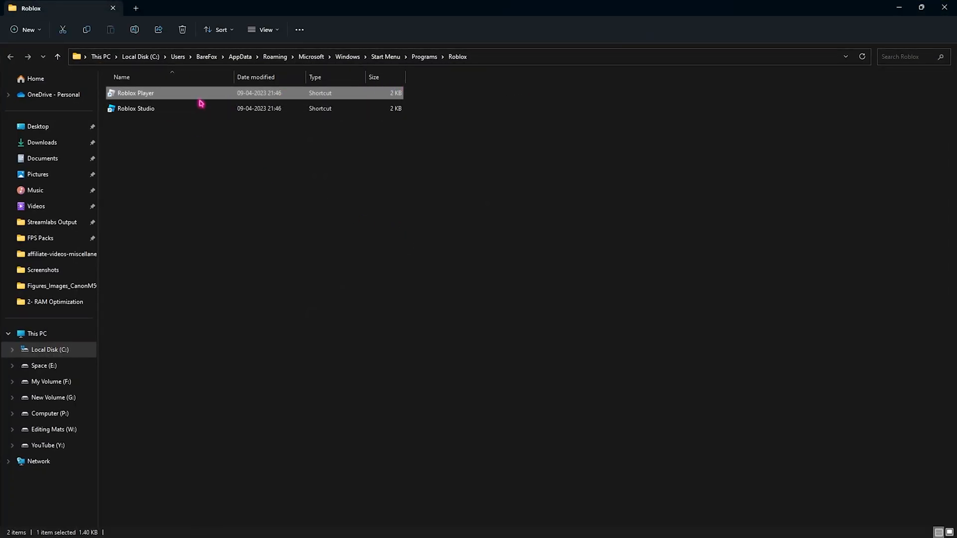
pyautogui.rightClick(135, 93)
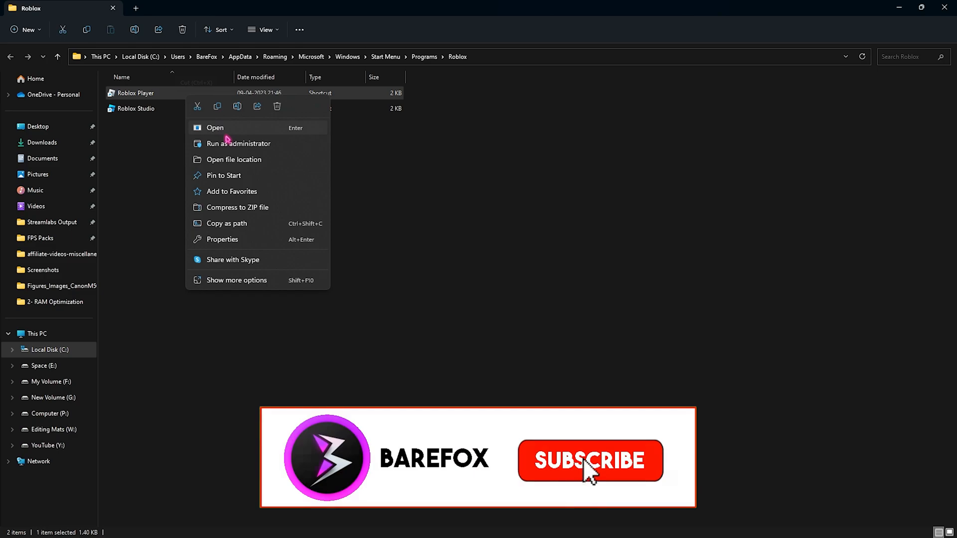
pyautogui.click(234, 160)
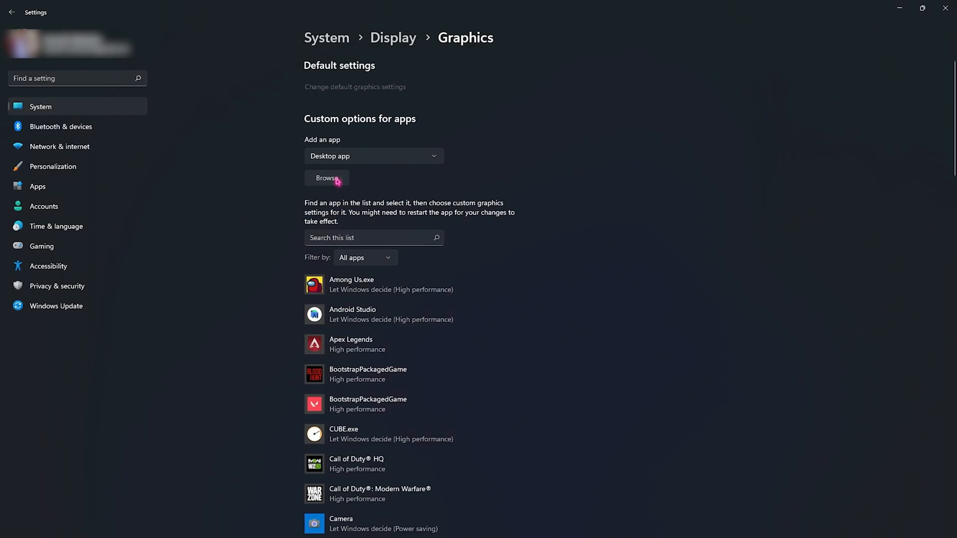
# Step: Add RobloxPlayerBeta.exe from the Roblox version folder with High performance graphics
pyautogui.click(326, 178)
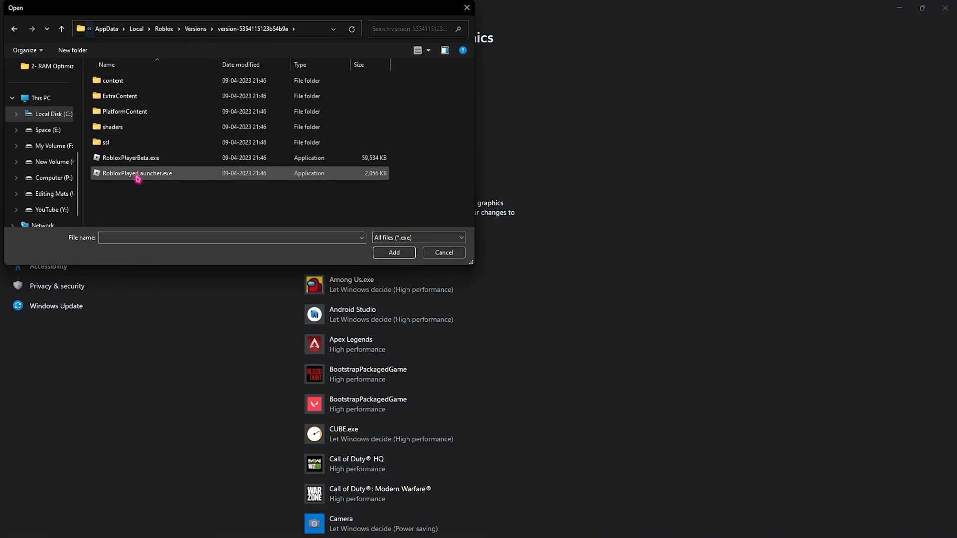
pyautogui.click(442, 253)
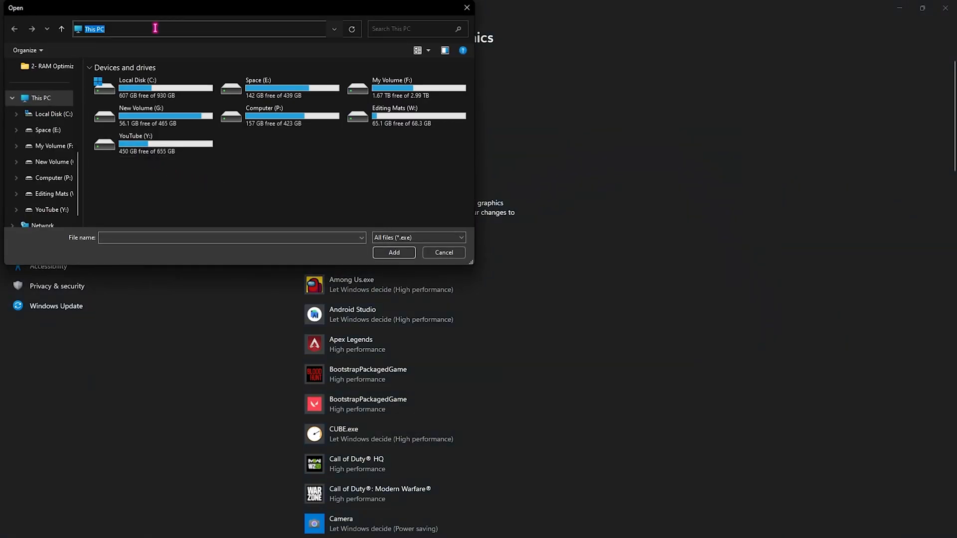
pyautogui.click(130, 157)
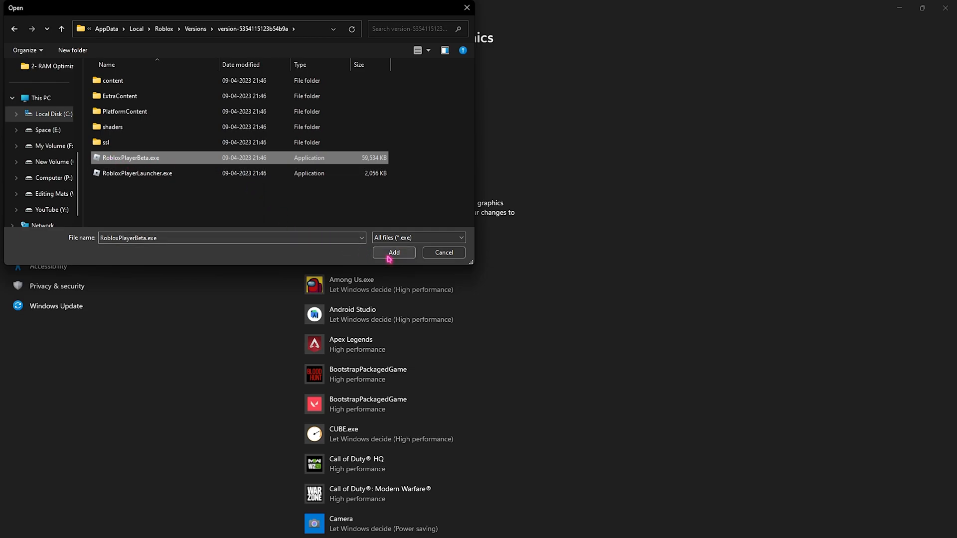
pyautogui.click(393, 252)
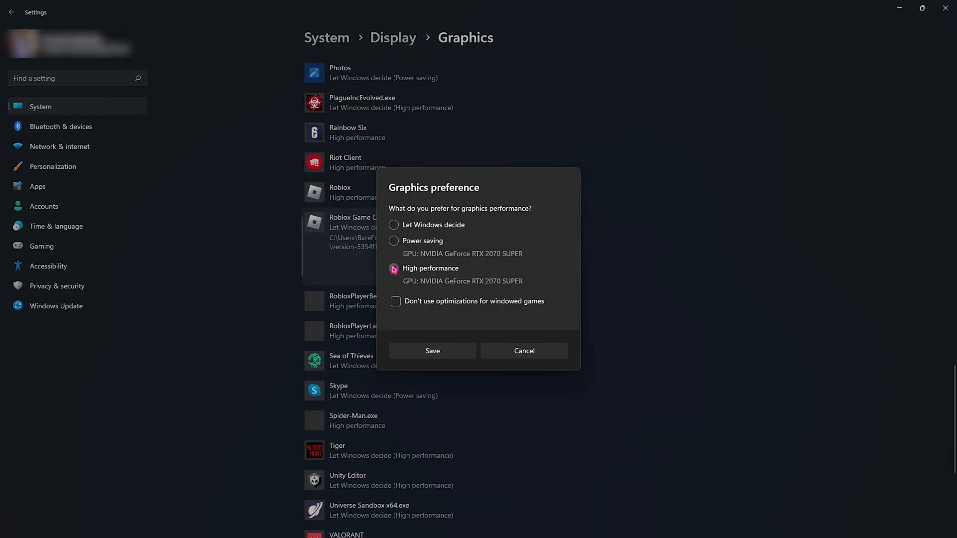
pyautogui.click(432, 351)
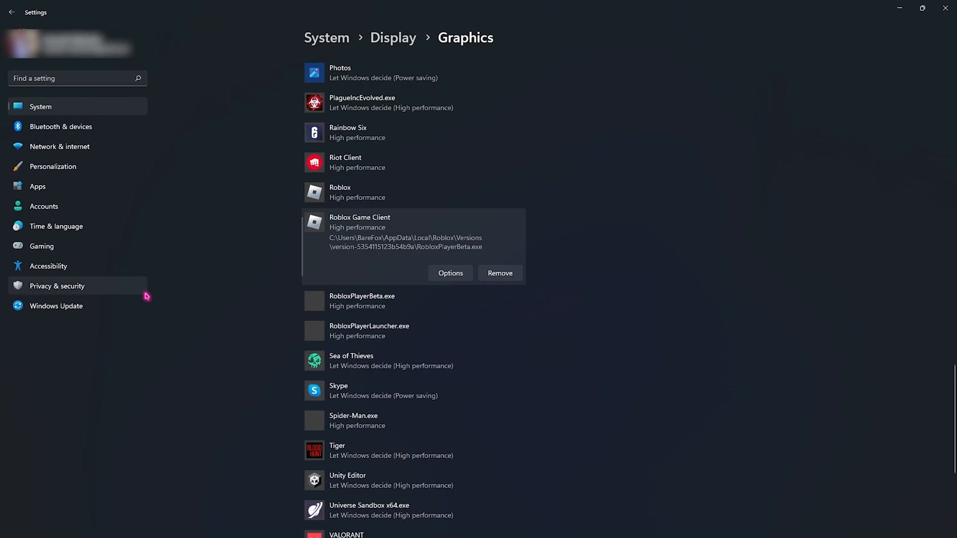
# Step: Confirm Windows Update shows up to date, then close Settings to the desktop
pyautogui.click(55, 306)
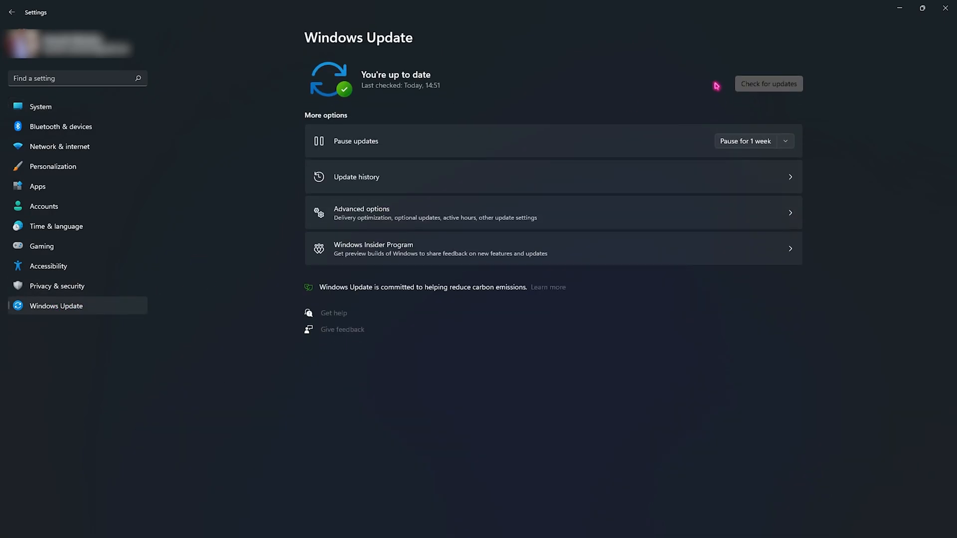
pyautogui.moveTo(661, 97)
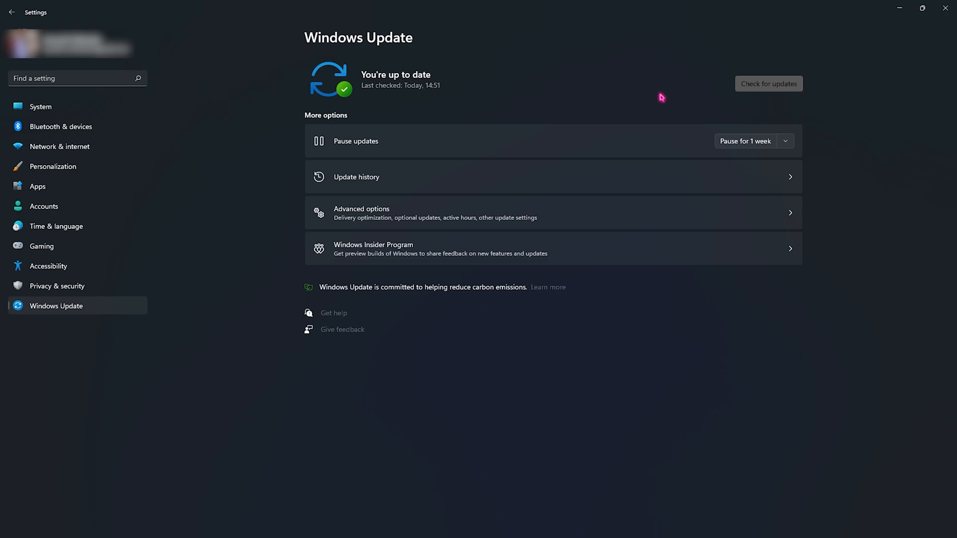
pyautogui.moveTo(458, 127)
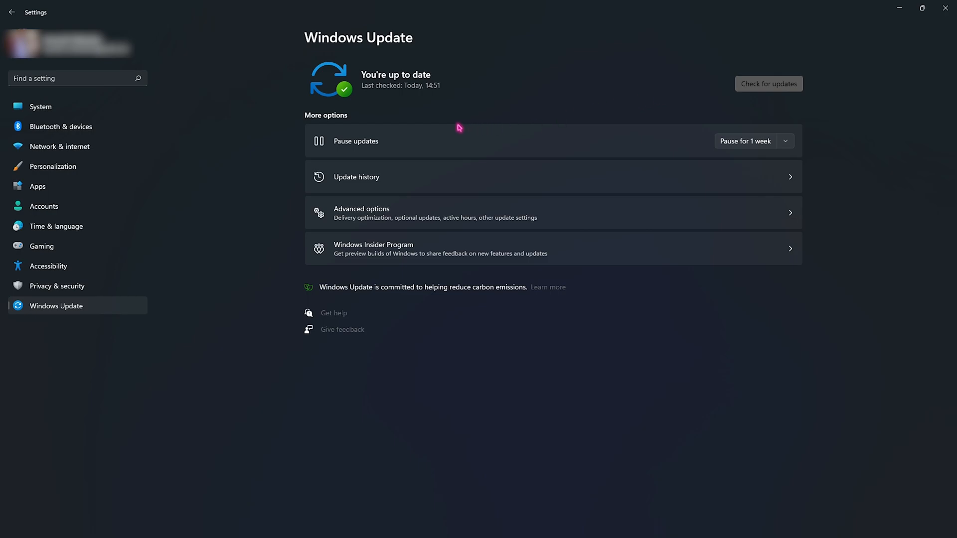
pyautogui.click(945, 12)
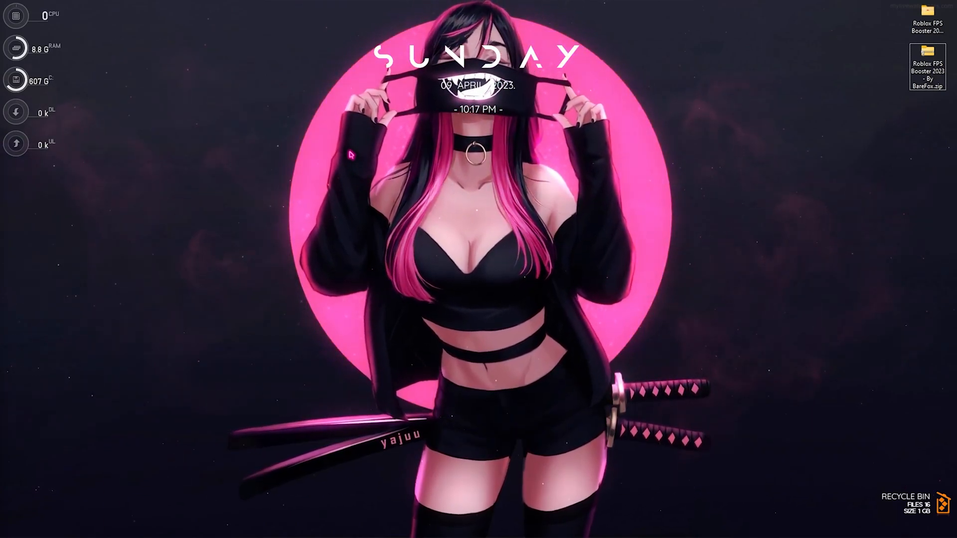
# Step: Set Visual Effects to best performance, keeping only smooth screen font edges and thumbnails
pyautogui.write('adjust the appearance and performance of Windows')
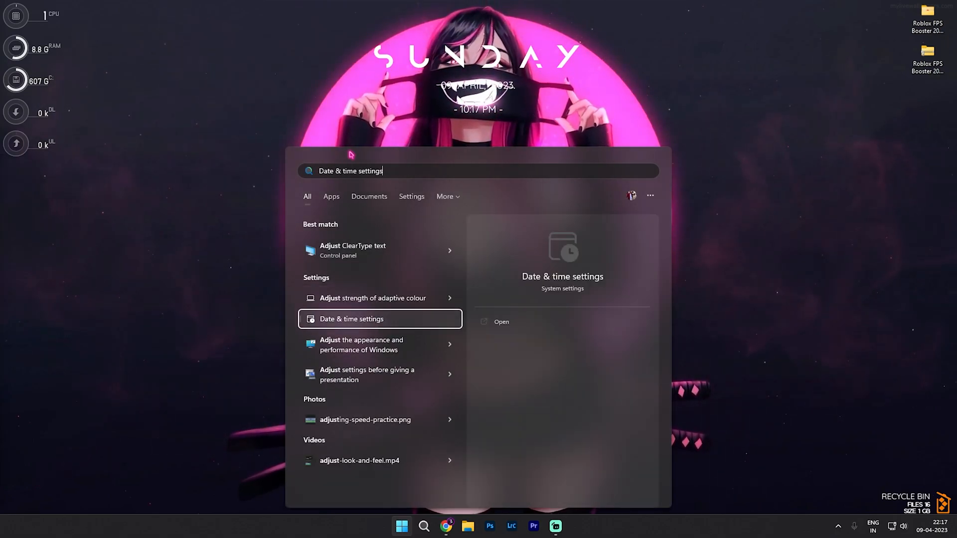
pyautogui.click(361, 344)
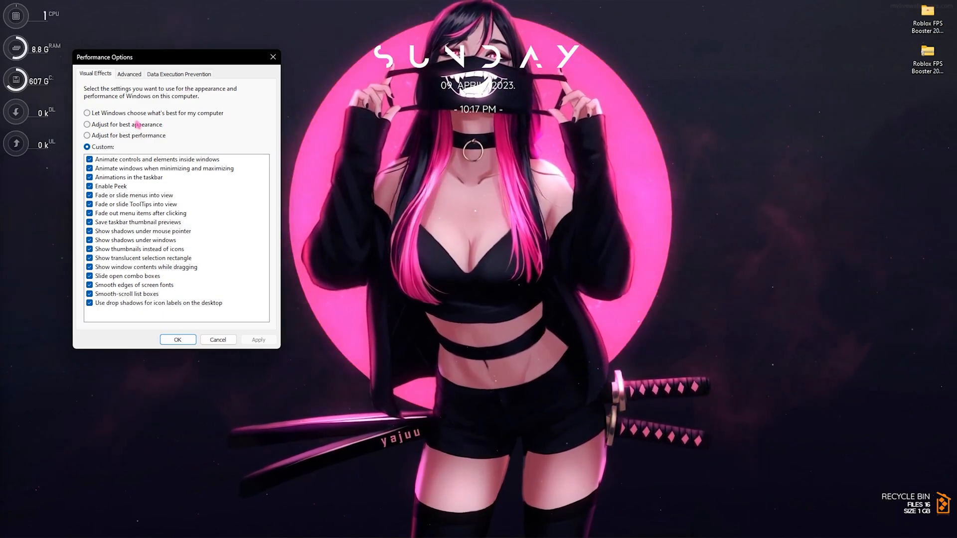
pyautogui.click(88, 135)
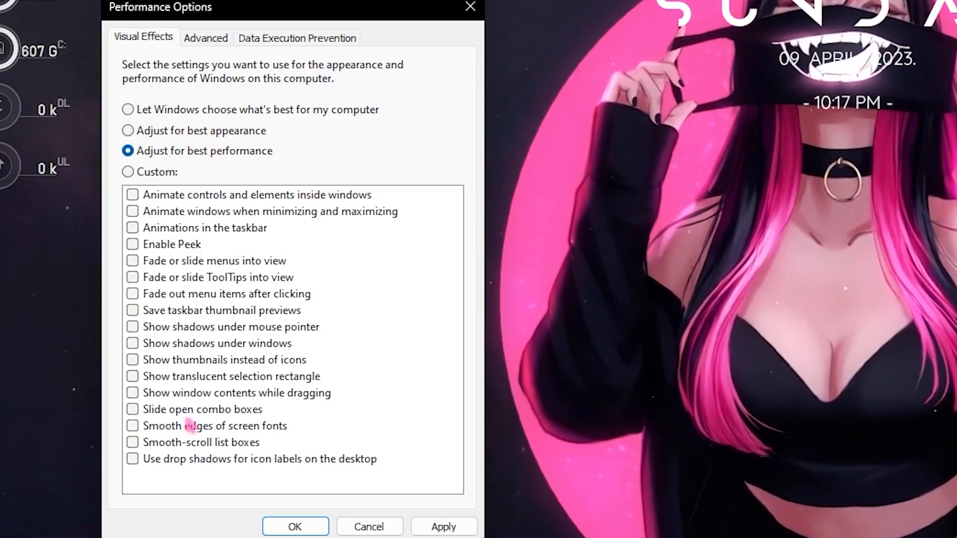
pyautogui.click(132, 425)
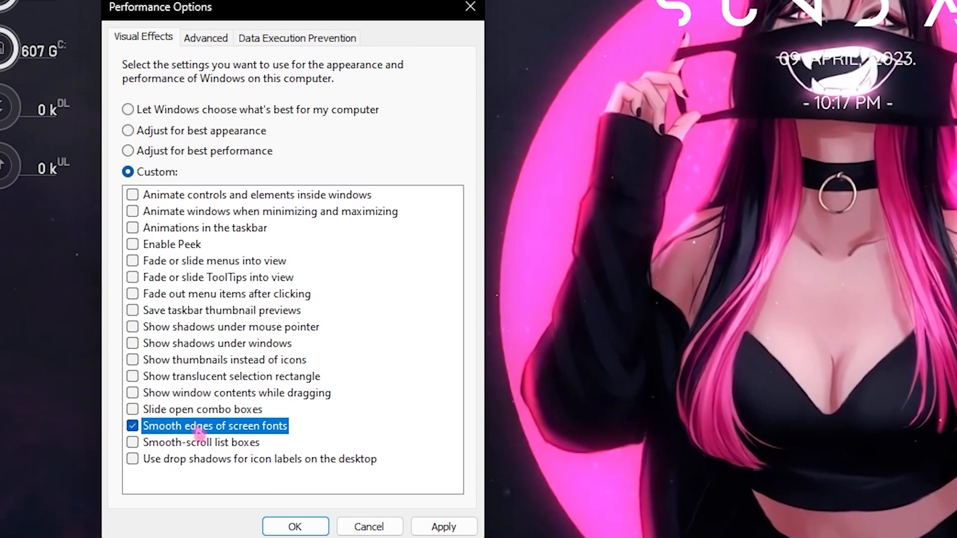
pyautogui.click(133, 359)
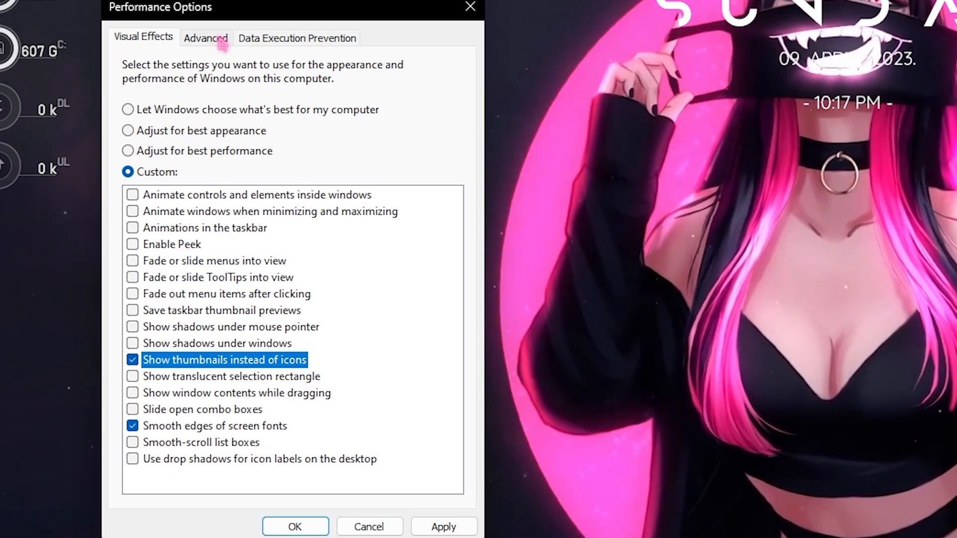
# Step: Keep scheduling for programs, then set msconfig boot to 24 processors without restarting
pyautogui.click(206, 38)
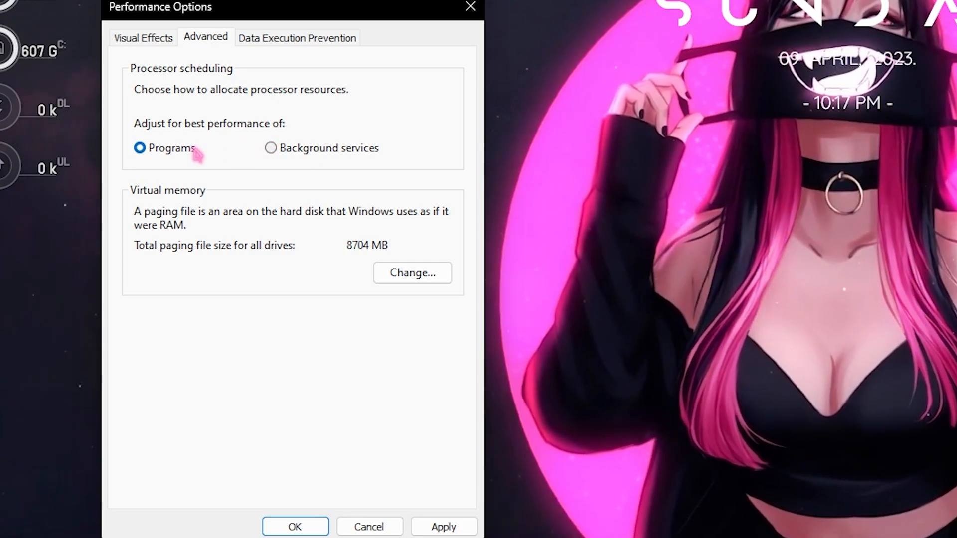
pyautogui.moveTo(313, 508)
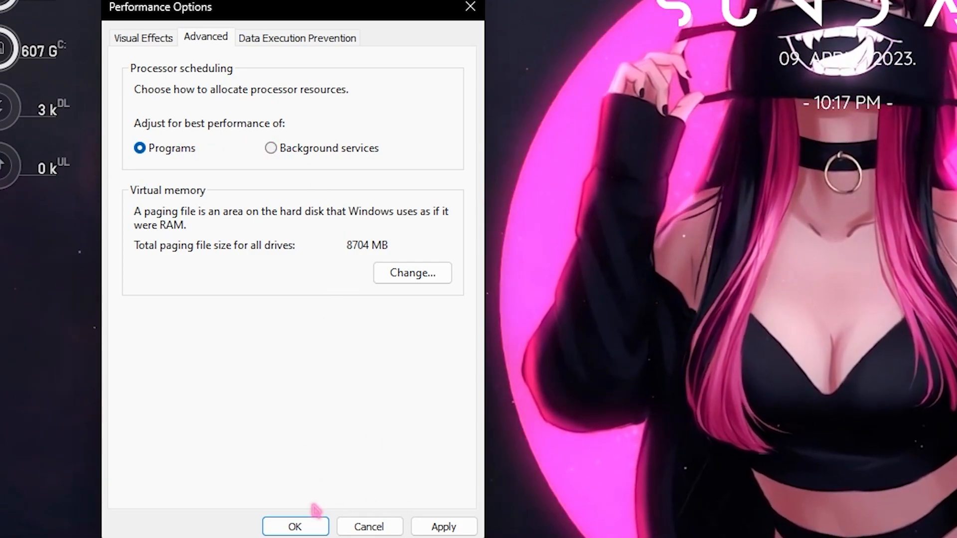
pyautogui.click(294, 526)
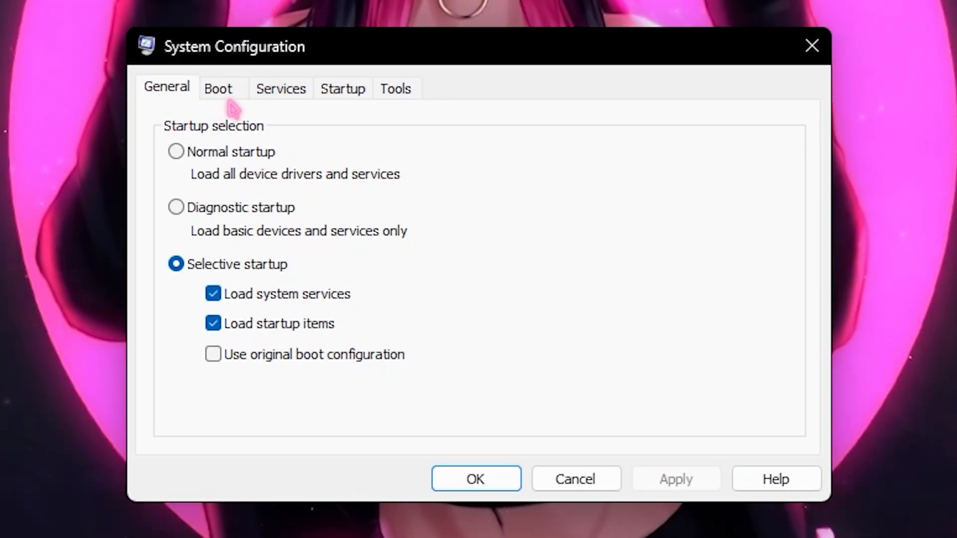
pyautogui.click(217, 88)
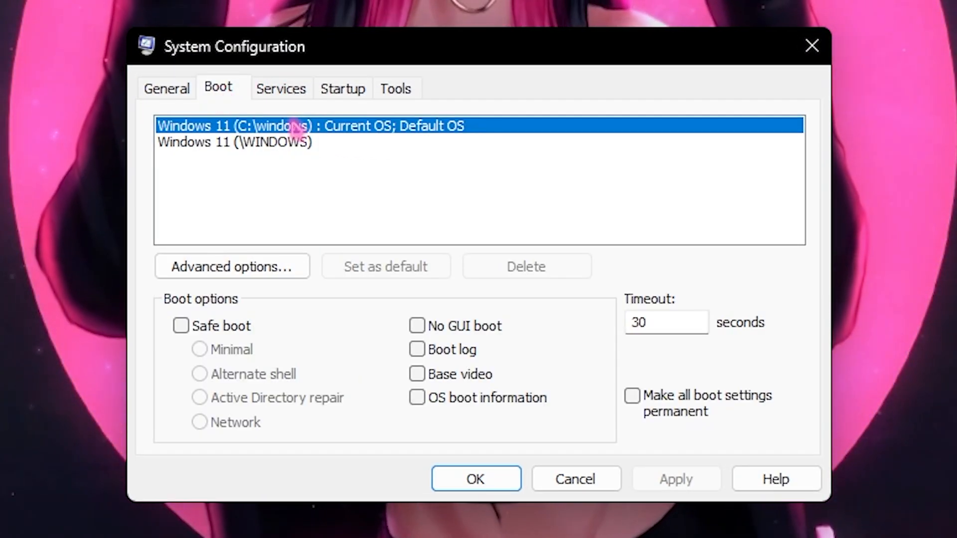
pyautogui.moveTo(403, 139)
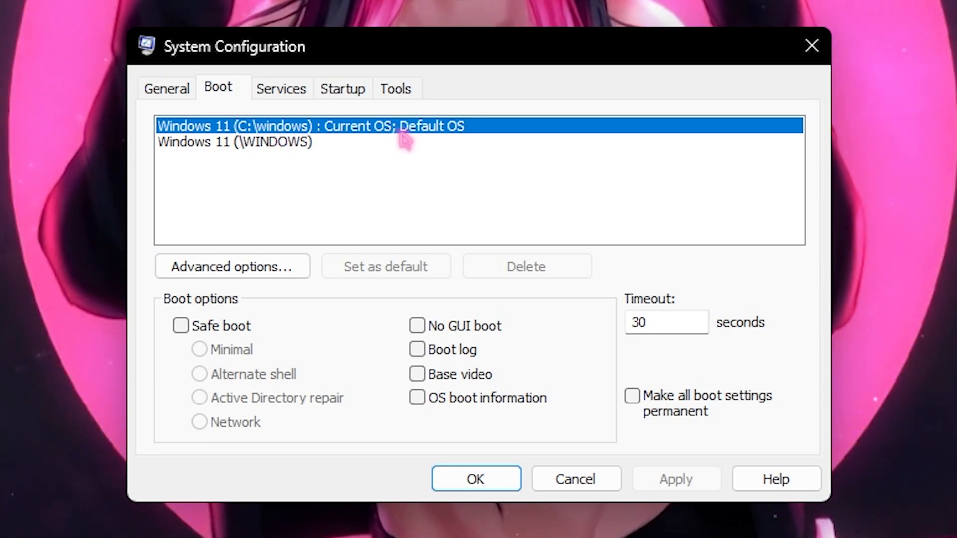
pyautogui.moveTo(232, 266)
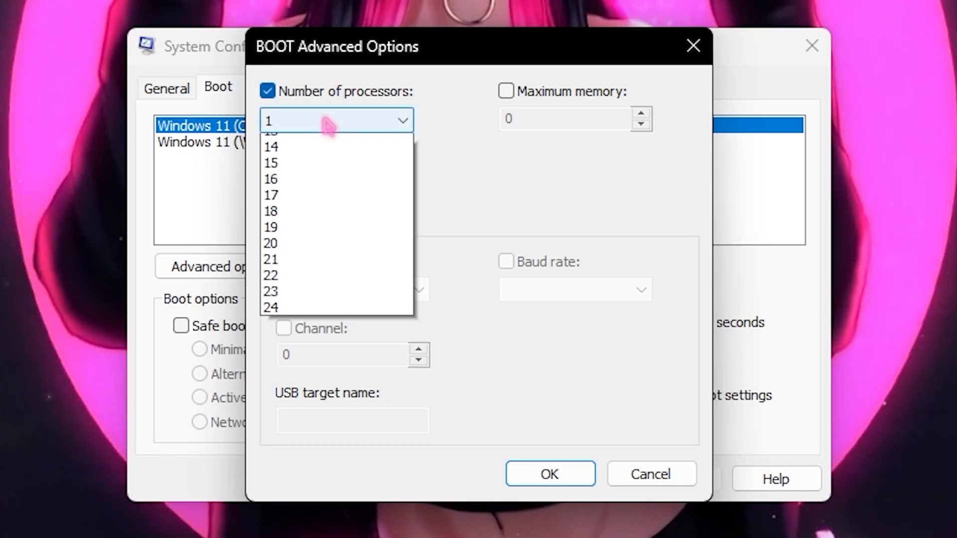
pyautogui.click(270, 307)
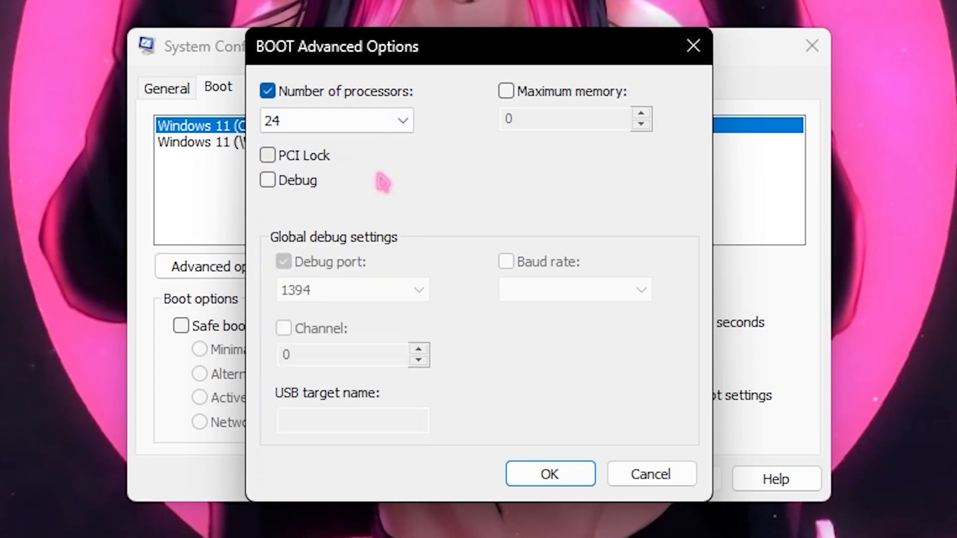
pyautogui.click(549, 473)
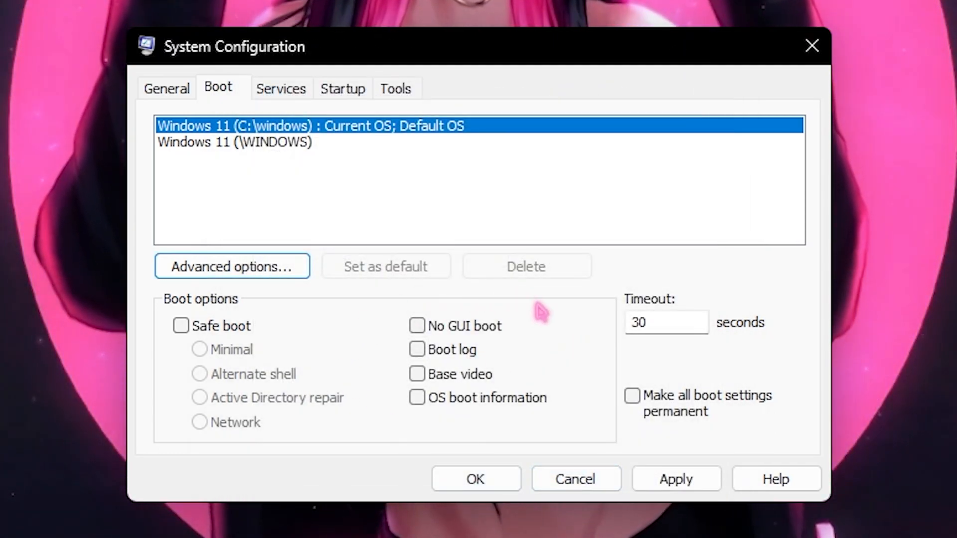
pyautogui.moveTo(631, 363)
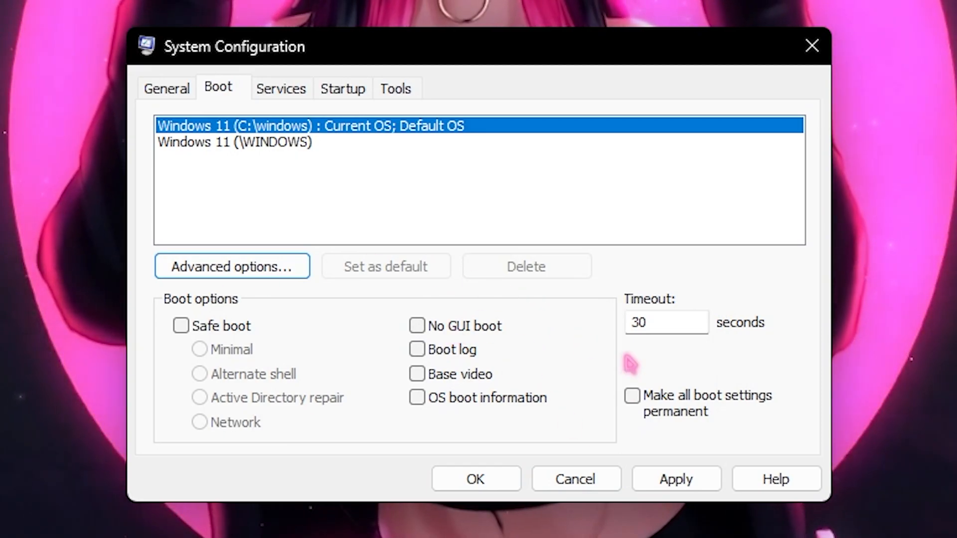
pyautogui.click(475, 479)
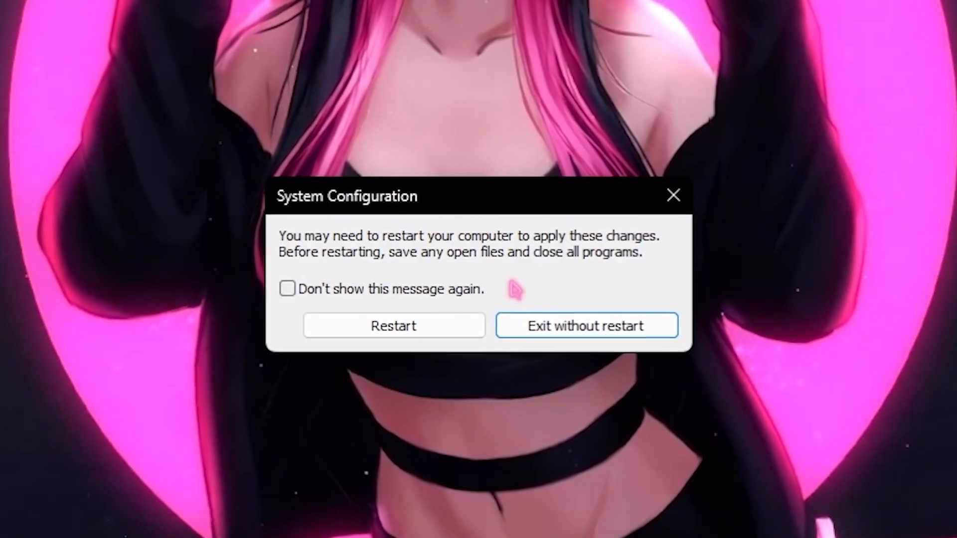
pyautogui.click(585, 325)
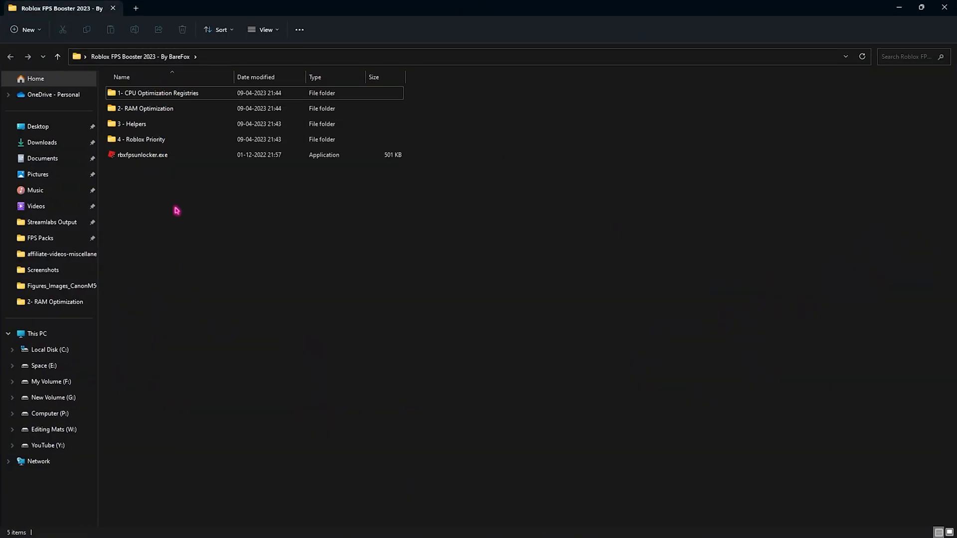
pyautogui.moveTo(174, 93)
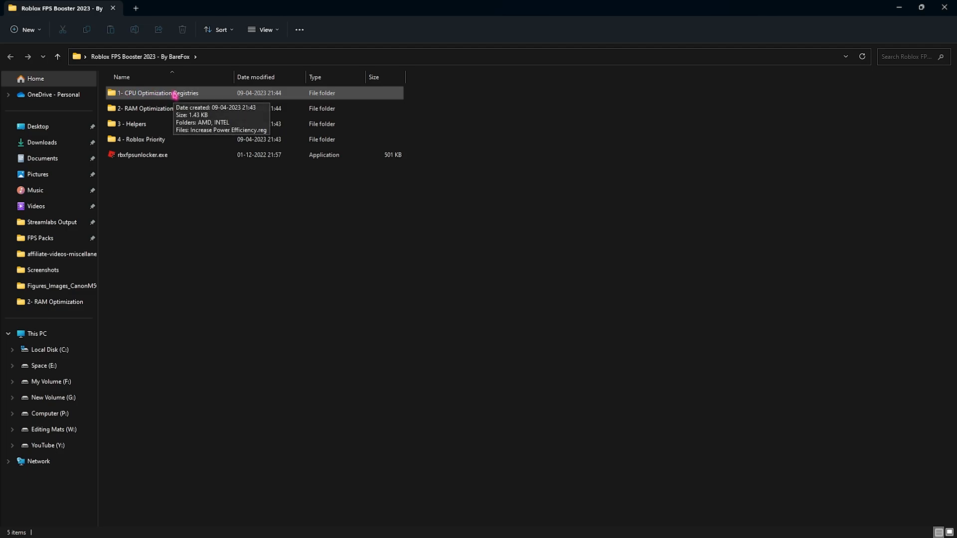
# Step: Open '1- CPU Optimization Registries' and inspect Increase Power Efficiency.reg and the AMD folder
pyautogui.doubleClick(161, 92)
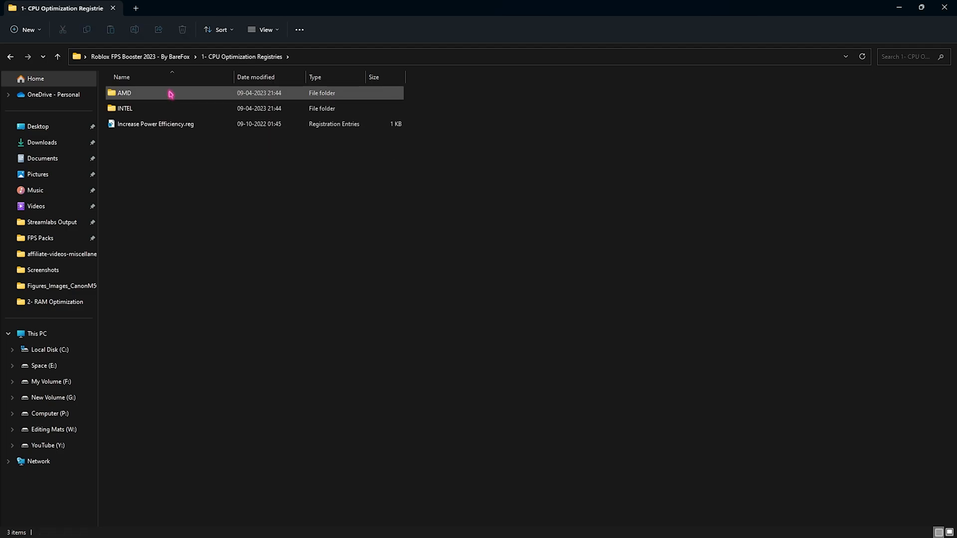
pyautogui.click(156, 124)
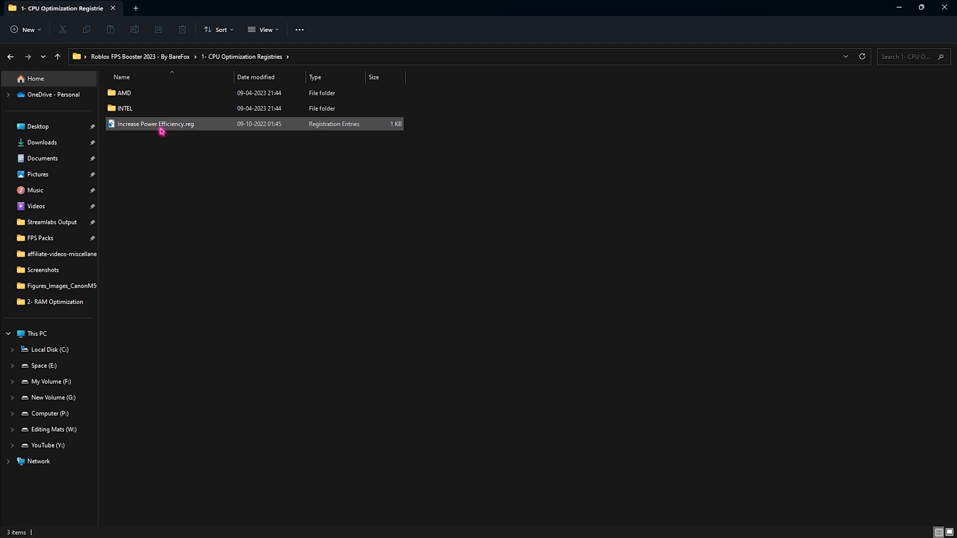
pyautogui.moveTo(206, 128)
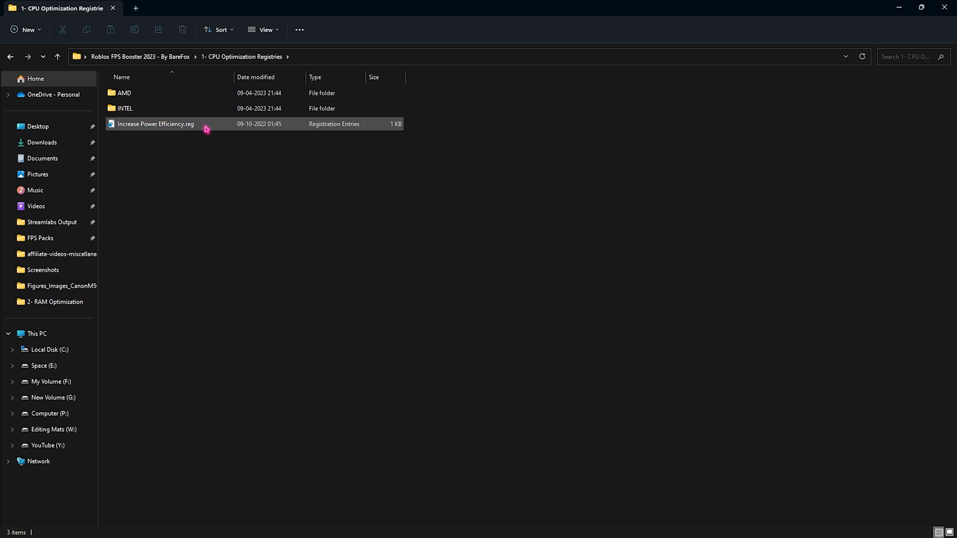
pyautogui.click(124, 93)
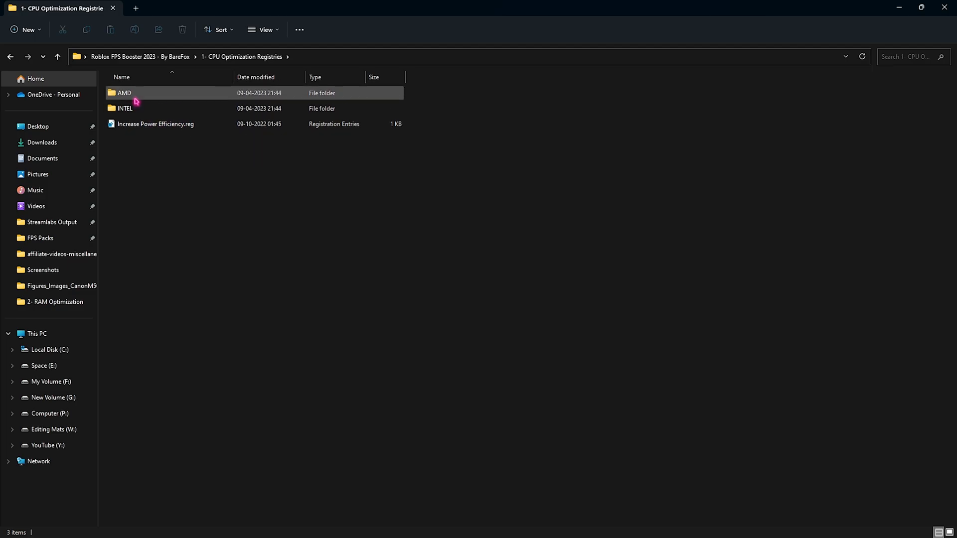
pyautogui.moveTo(142, 100)
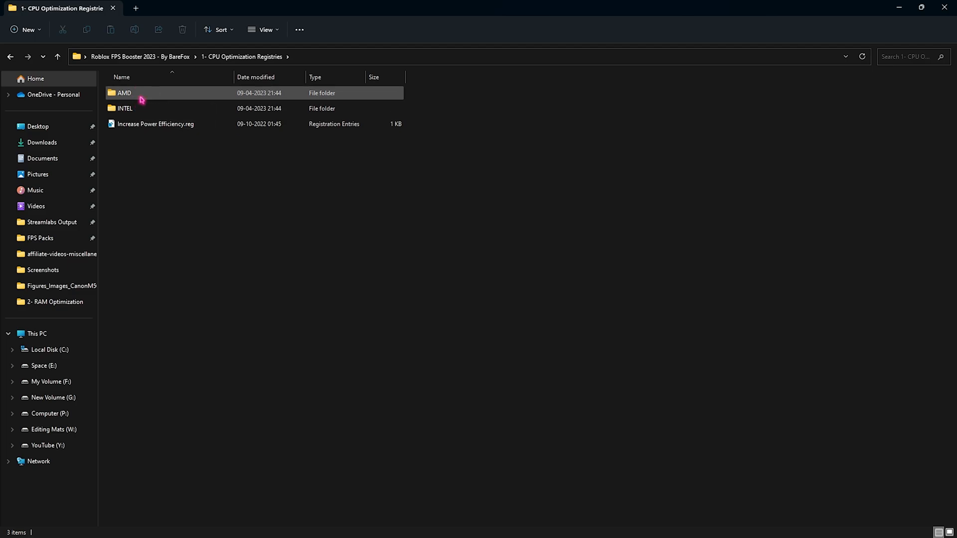
pyautogui.moveTo(139, 98)
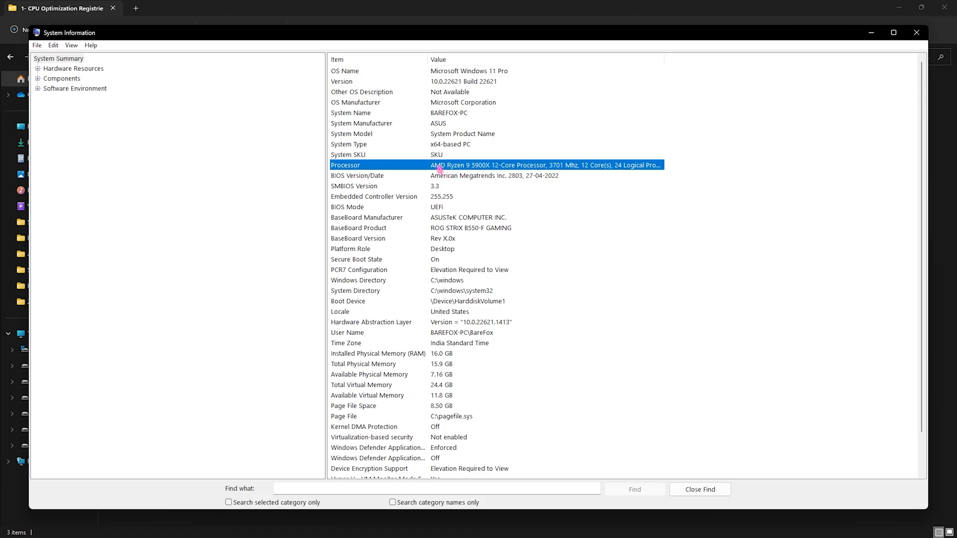
pyautogui.moveTo(842, 78)
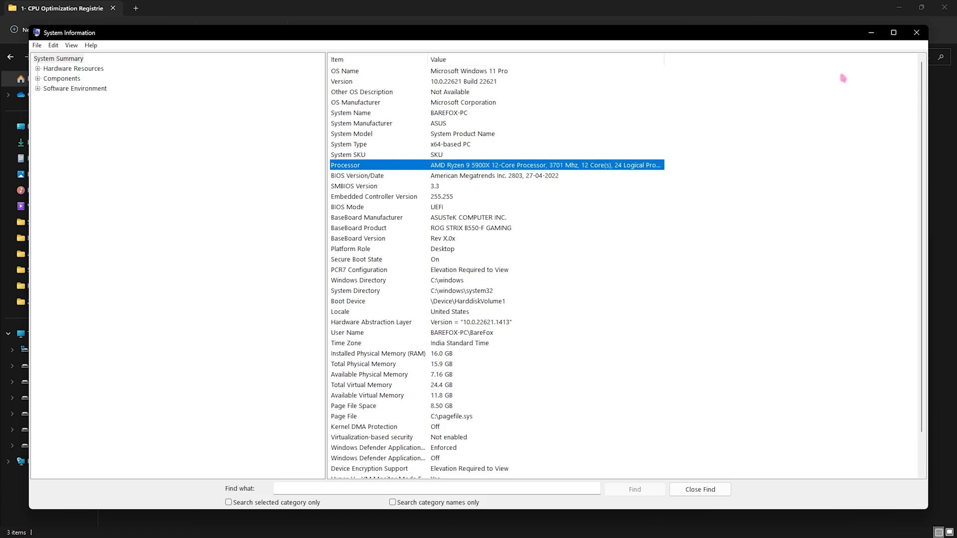
# Step: After confirming the AMD Ryzen 9 5900X, return to the Roblox FPS Booster 2023 folder
pyautogui.click(915, 33)
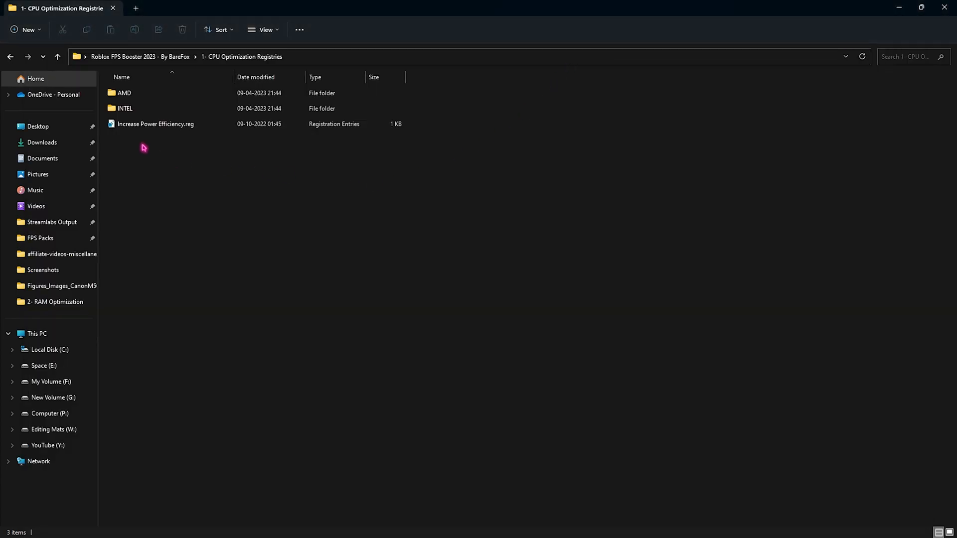
pyautogui.click(124, 93)
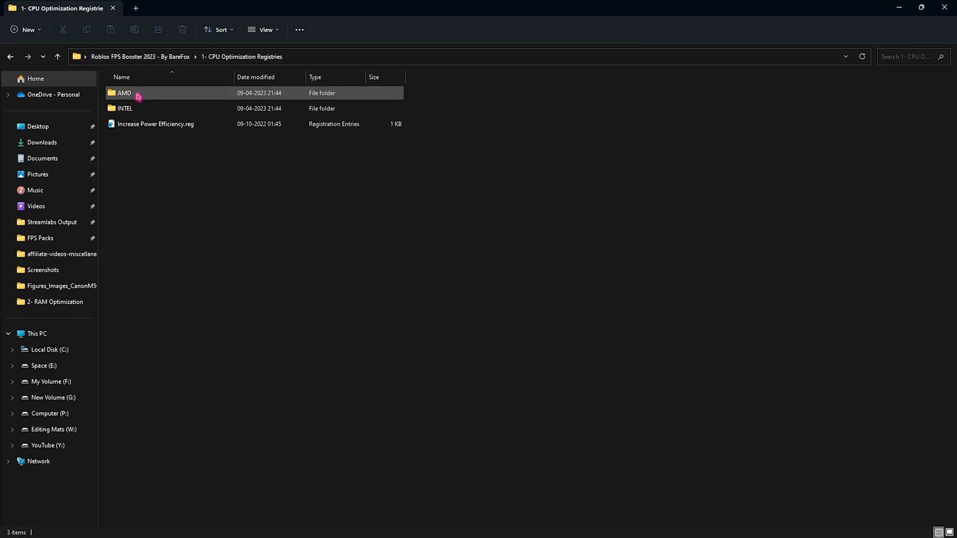
pyautogui.moveTo(139, 92)
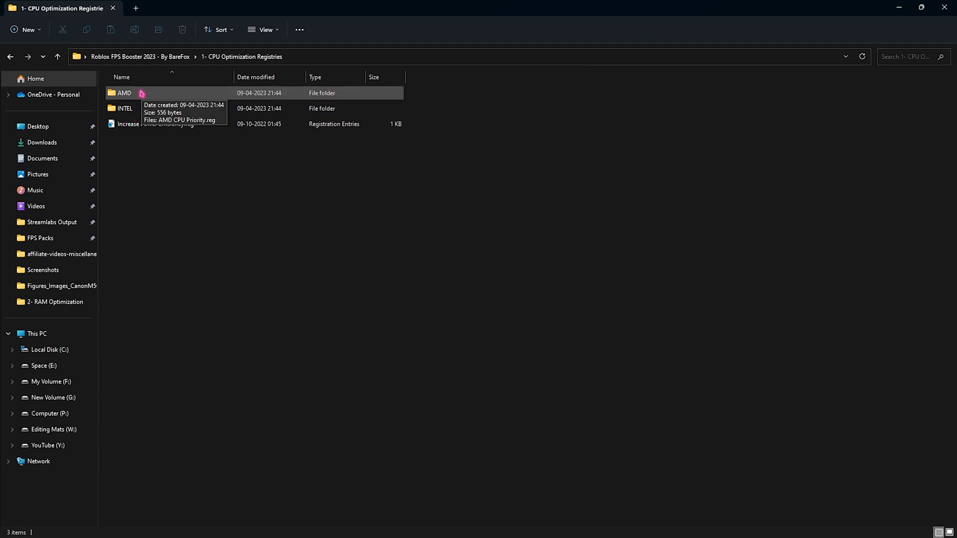
pyautogui.doubleClick(124, 92)
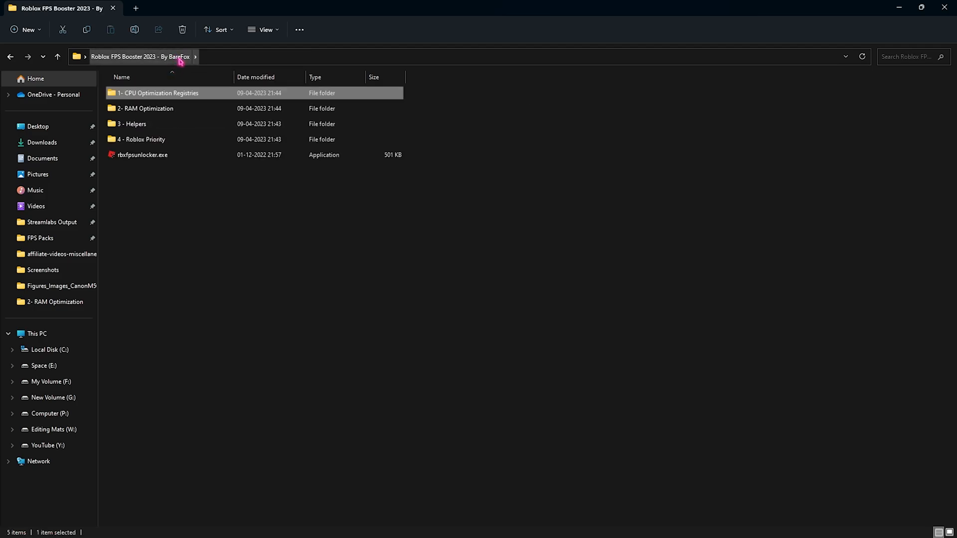
# Step: Confirm 16 GB installed RAM, then open the '2- RAM Optimization' folder
pyautogui.doubleClick(160, 93)
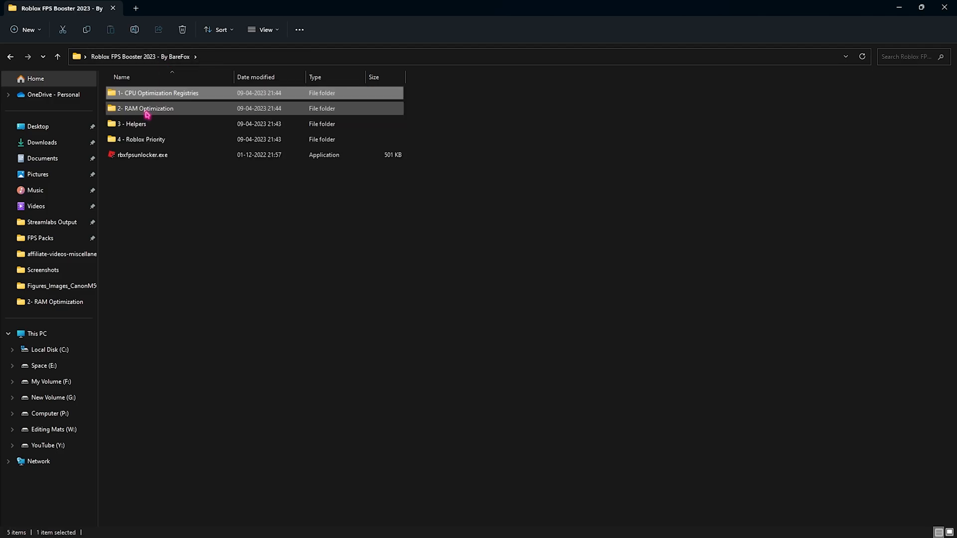
pyautogui.moveTo(146, 108)
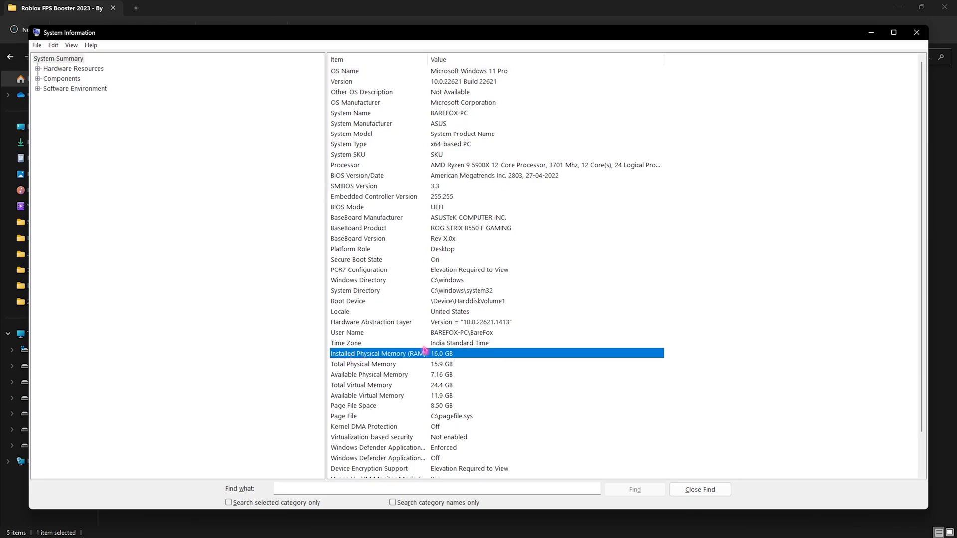
pyautogui.click(915, 32)
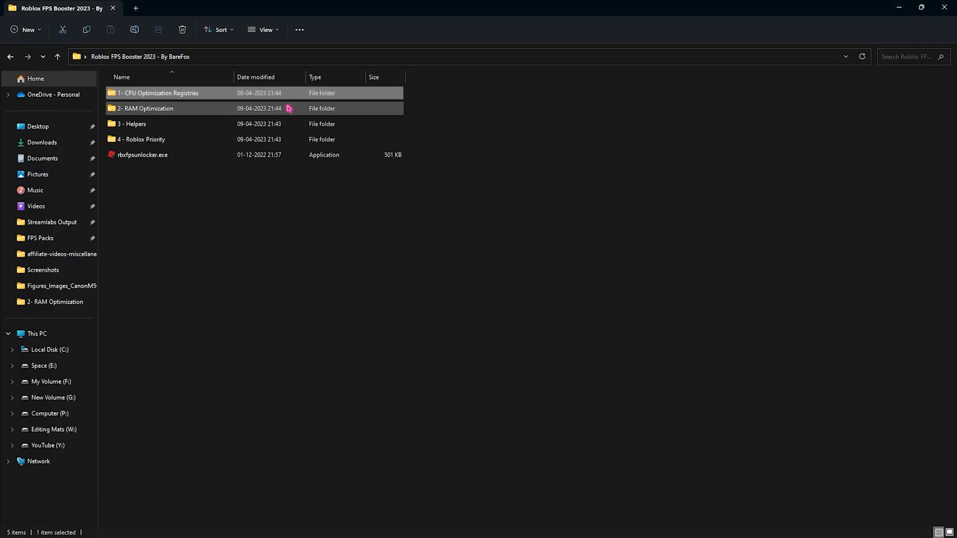
pyautogui.doubleClick(147, 108)
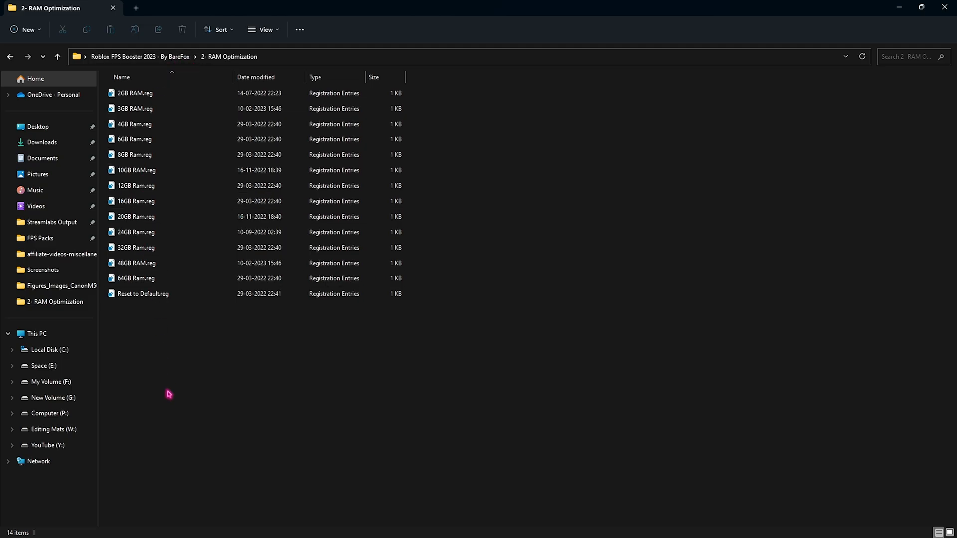
pyautogui.moveTo(180, 333)
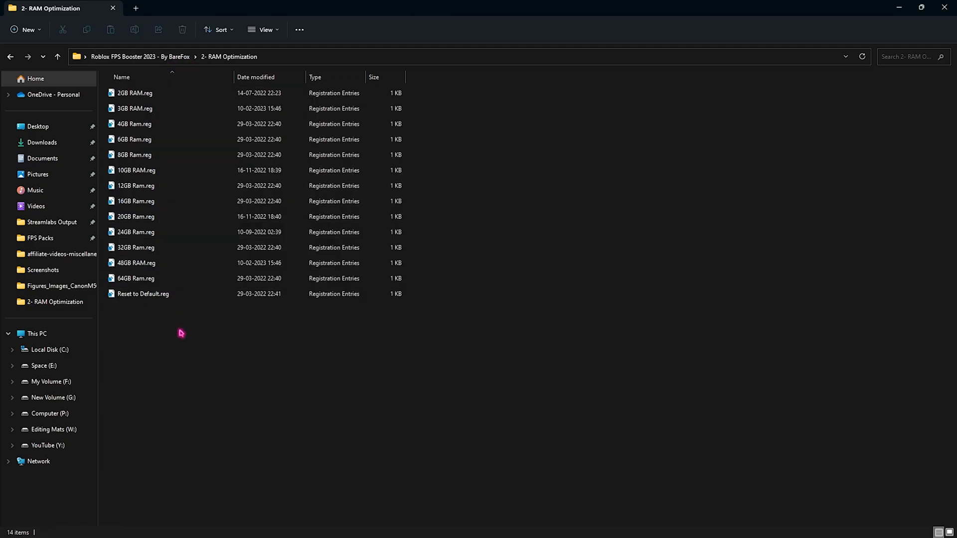
# Step: Review the 16GB Ram and Reset to Default registry files, then return to the booster folder
pyautogui.click(136, 201)
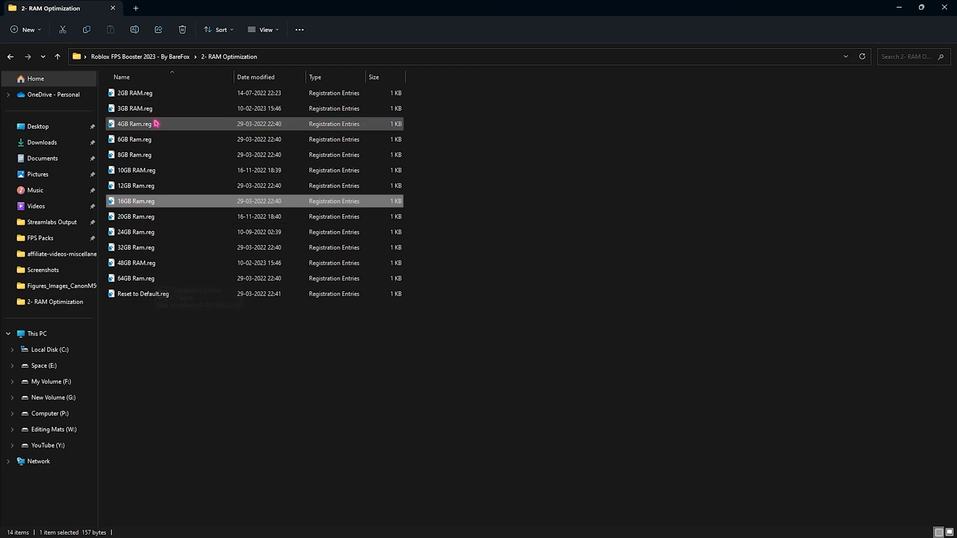
pyautogui.moveTo(429, 289)
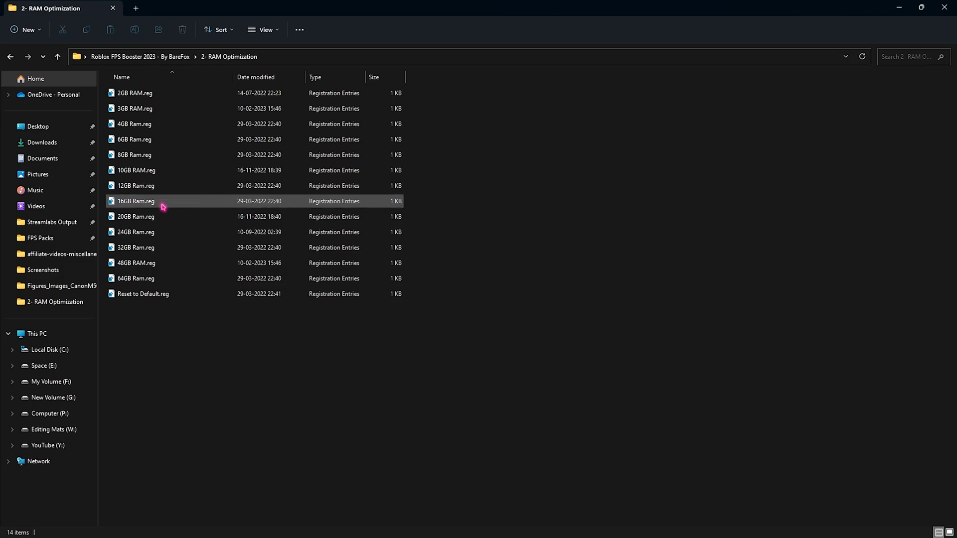
pyautogui.click(143, 293)
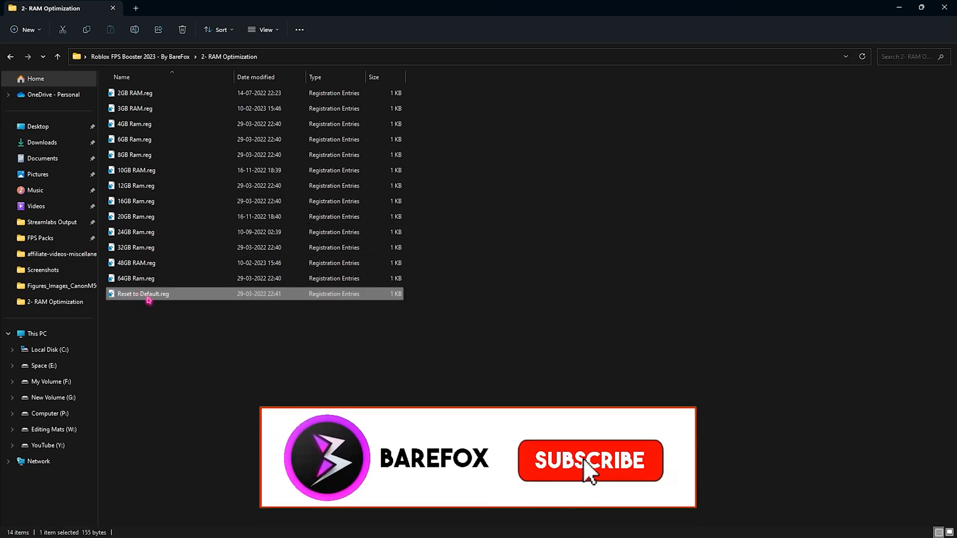
pyautogui.moveTo(143, 298)
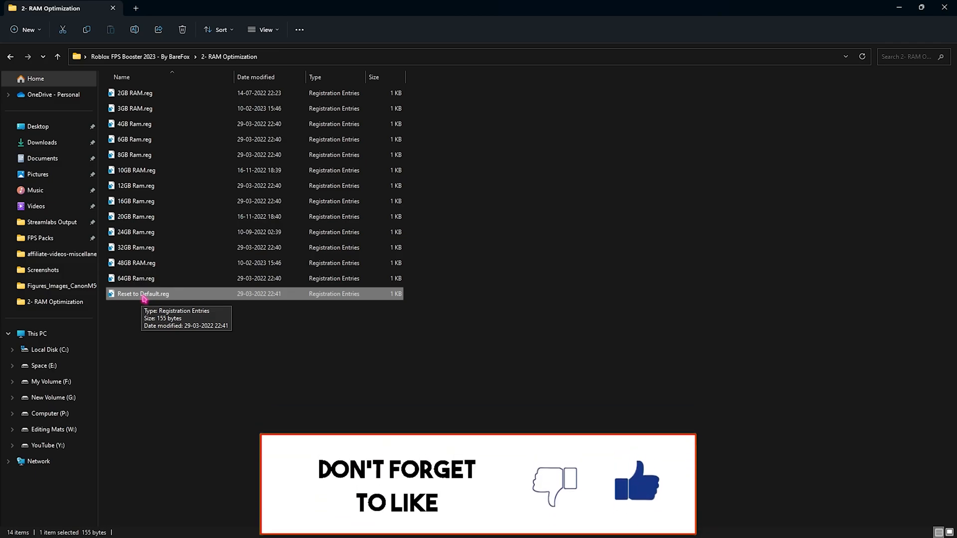
pyautogui.click(57, 56)
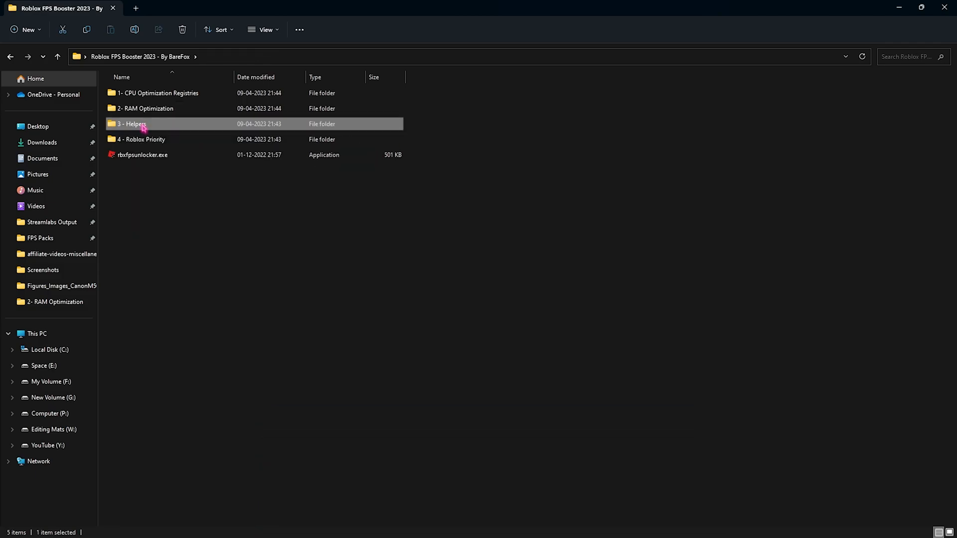
# Step: Run Clean Temporary Files.bat from '3 - Helpers' as administrator to delete Roblox temp files
pyautogui.doubleClick(129, 124)
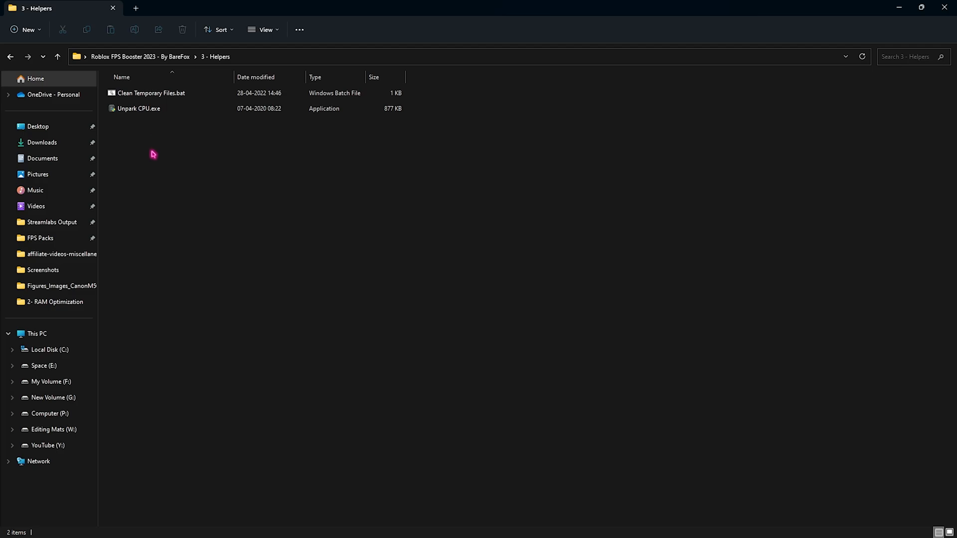
pyautogui.click(150, 93)
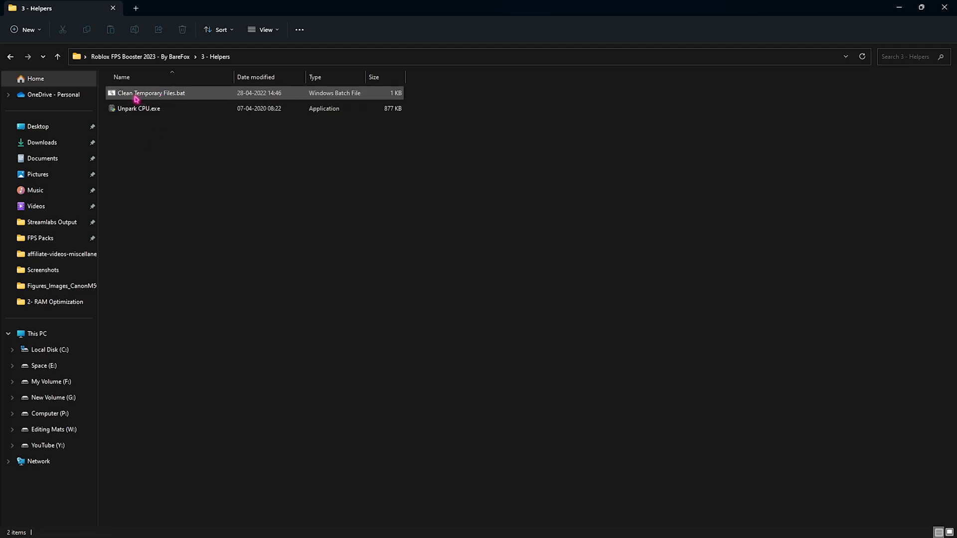
pyautogui.moveTo(152, 93)
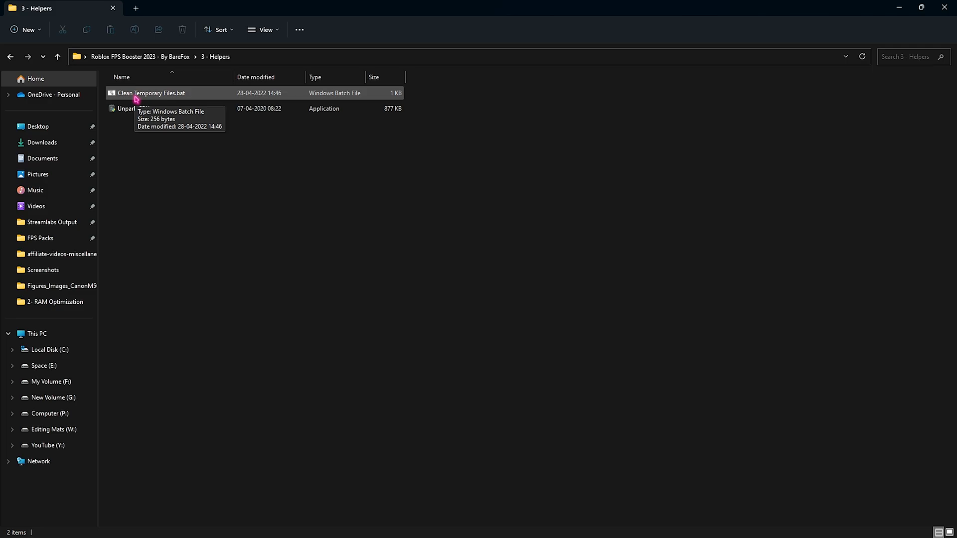
pyautogui.rightClick(151, 93)
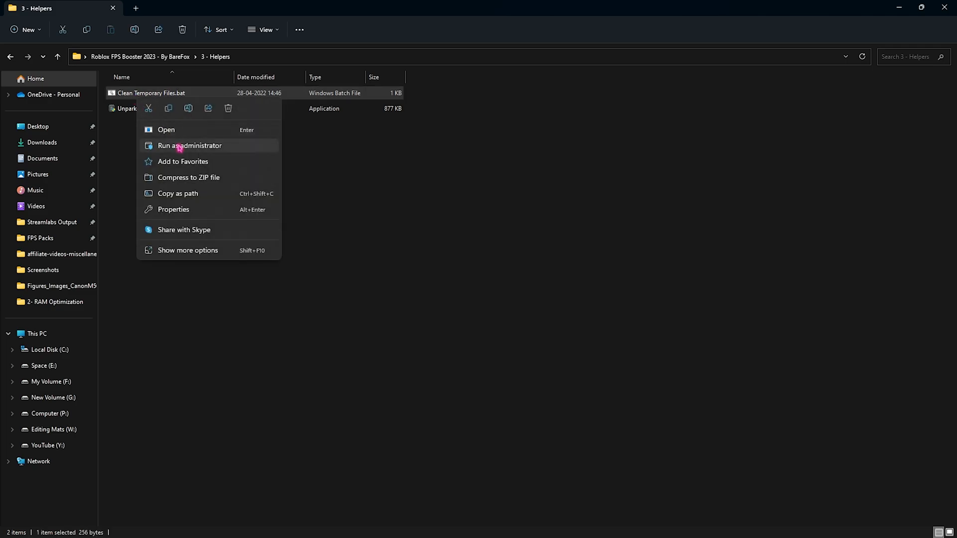
pyautogui.click(189, 145)
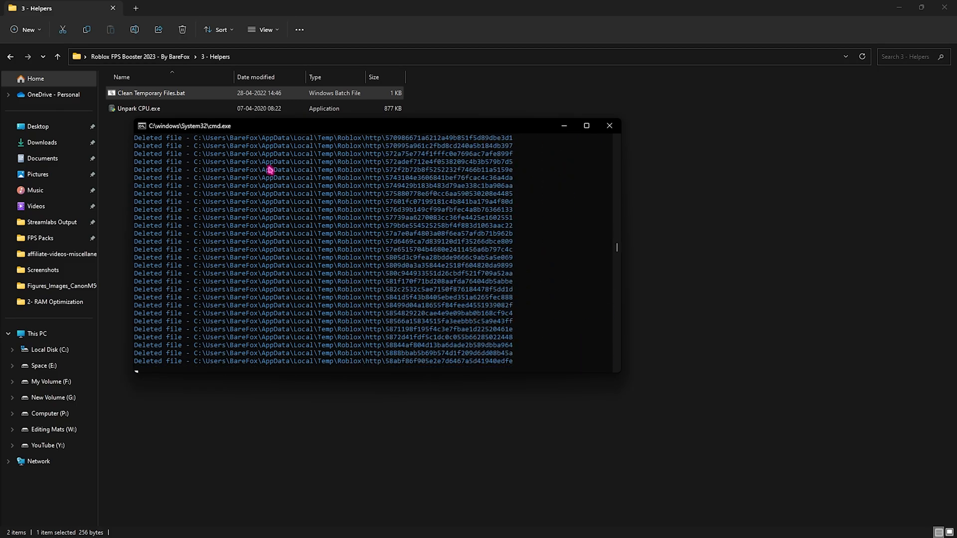
pyautogui.click(609, 125)
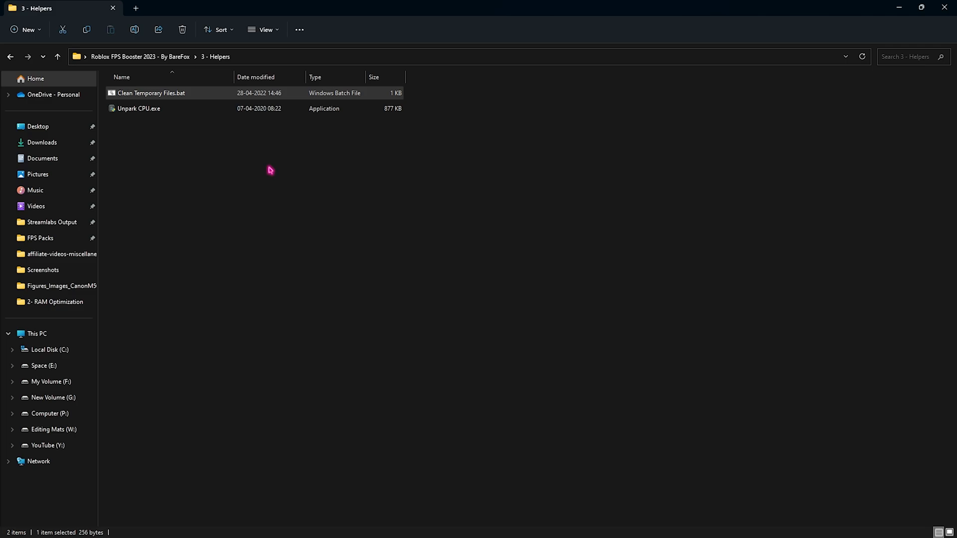
pyautogui.click(138, 108)
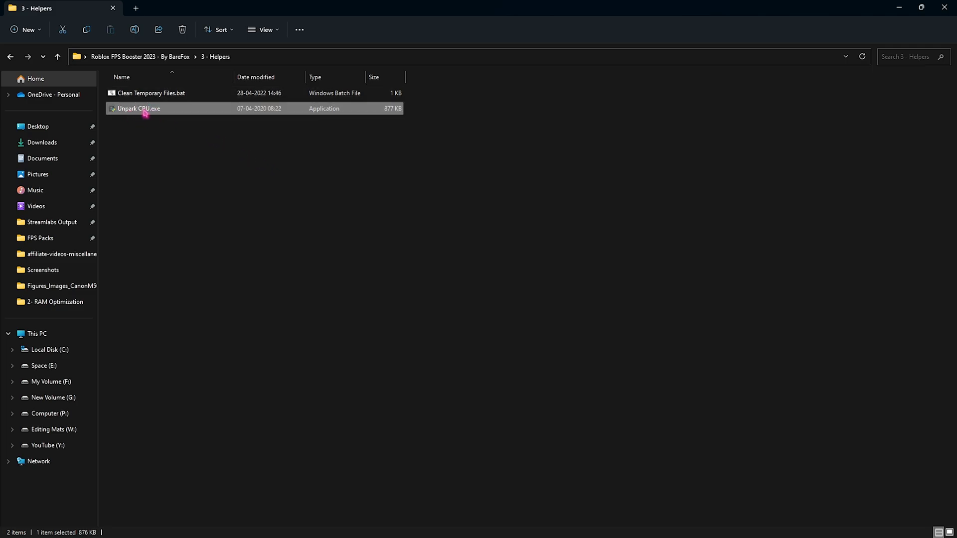
# Step: Run Unpark CPU as administrator and apply all 24 cores unparked at 100% parking index
pyautogui.rightClick(138, 108)
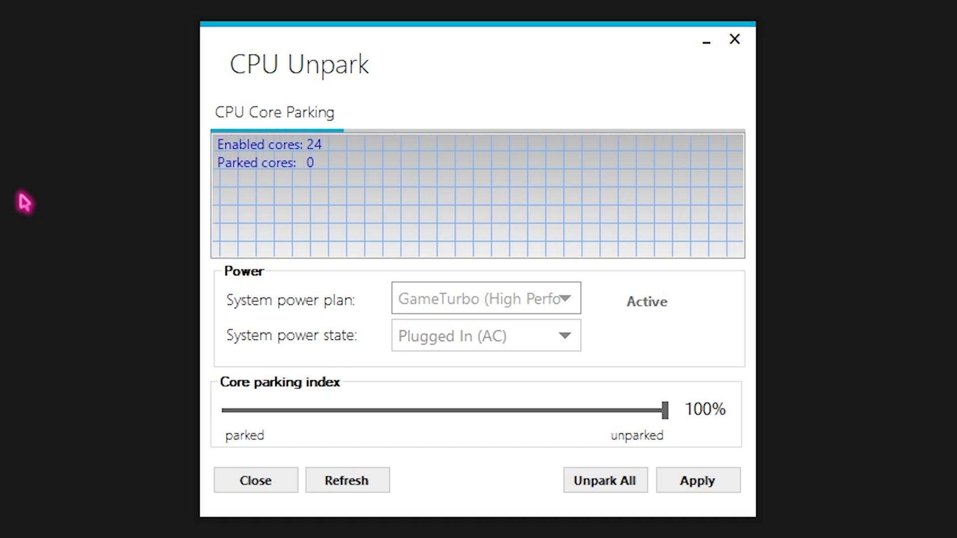
pyautogui.moveTo(255, 421)
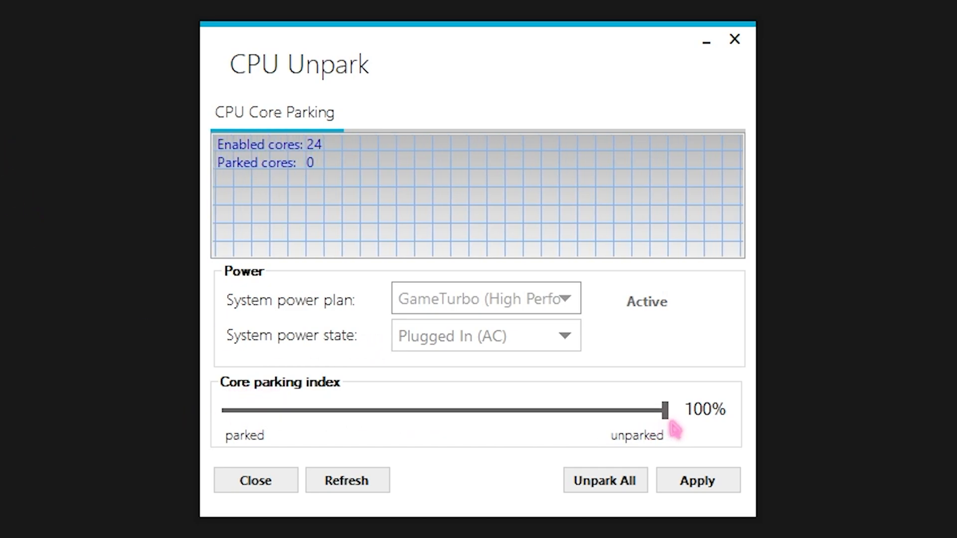
pyautogui.click(697, 480)
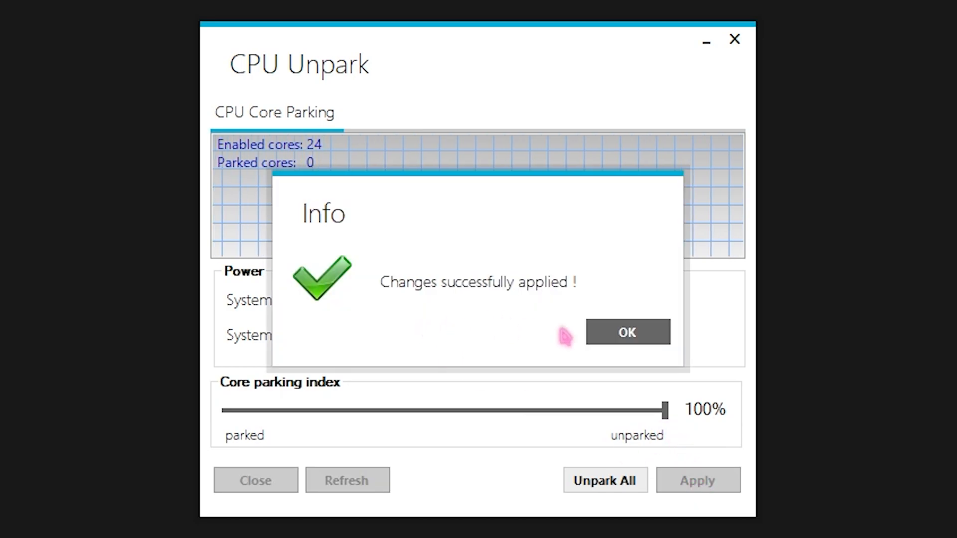
pyautogui.click(627, 332)
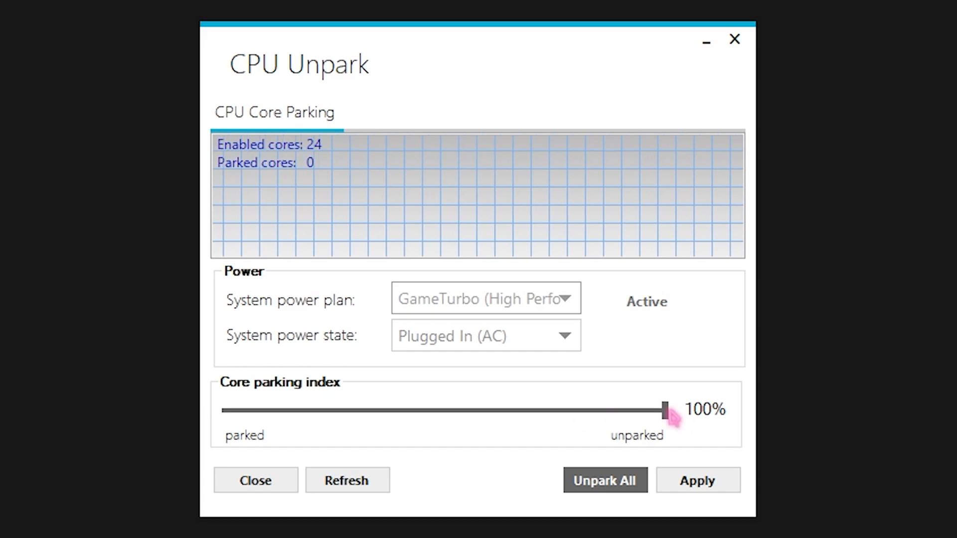
pyautogui.moveTo(194, 407)
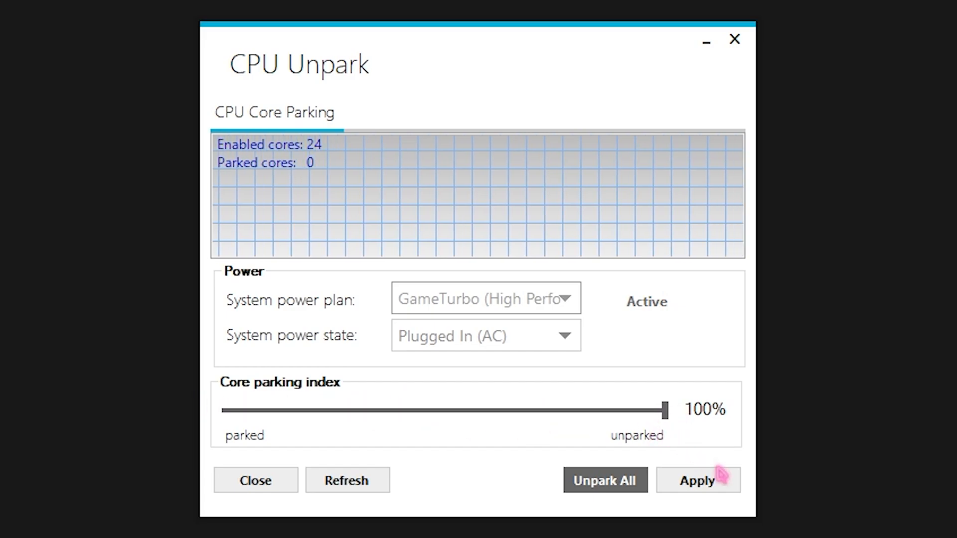
pyautogui.click(255, 480)
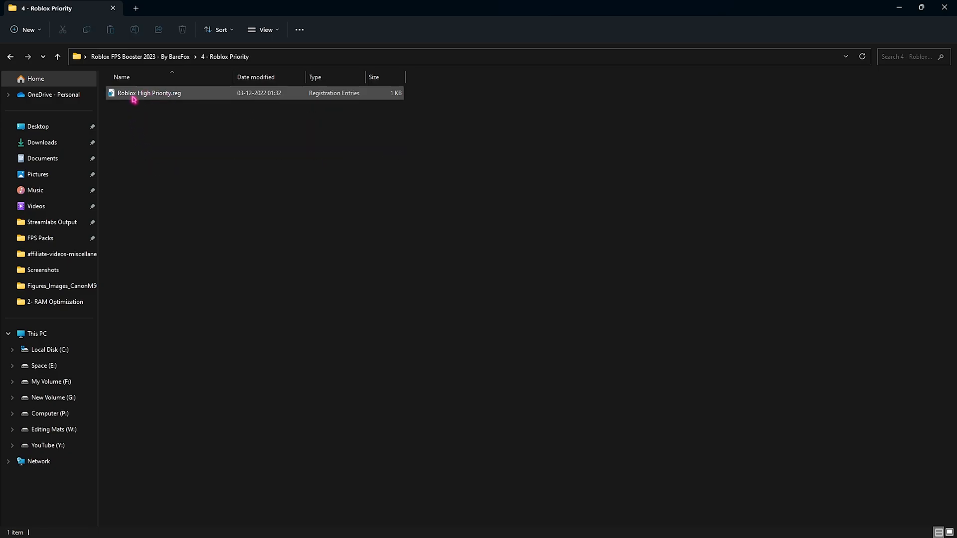
pyautogui.moveTo(176, 100)
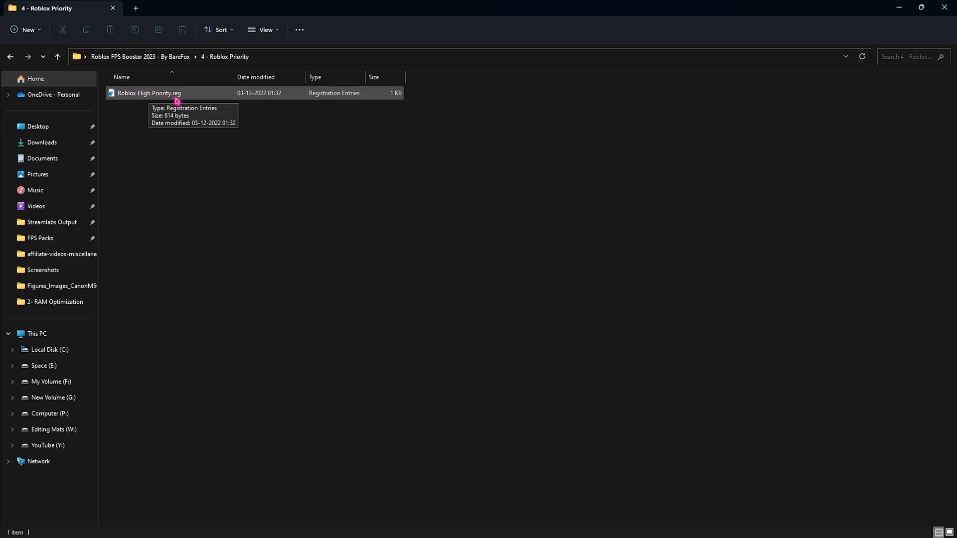
pyautogui.moveTo(227, 174)
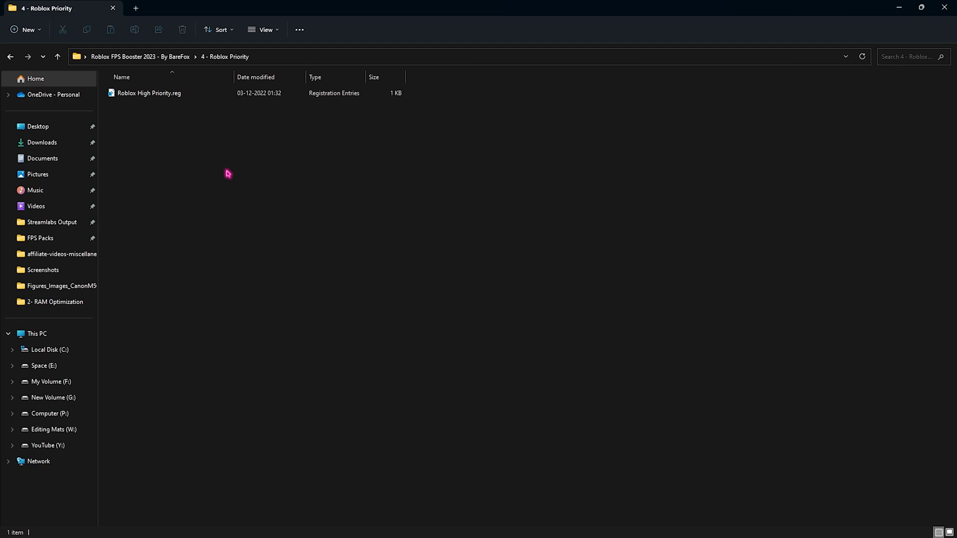
# Step: Select Roblox High Priority.reg, then go back to the Roblox FPS Booster 2023 folder
pyautogui.click(146, 93)
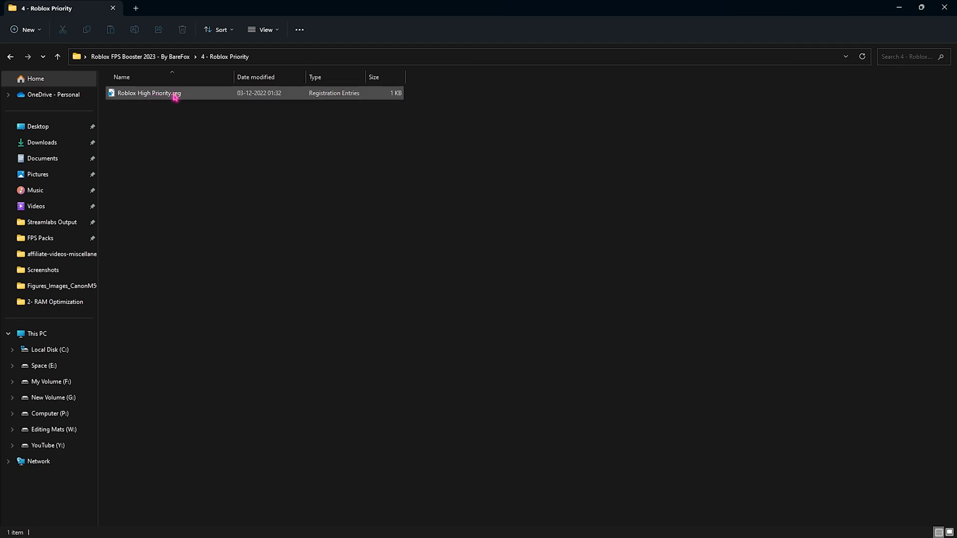
pyautogui.moveTo(161, 93)
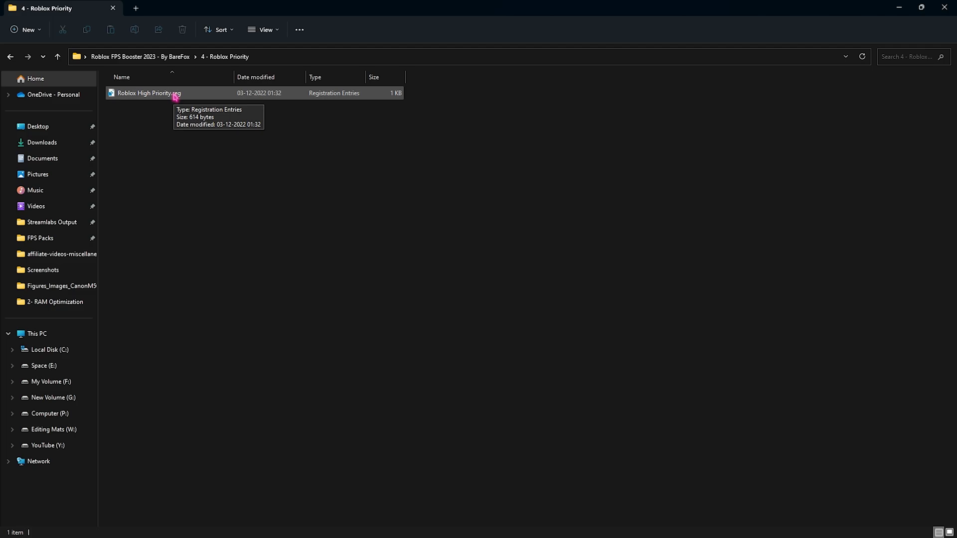
pyautogui.click(57, 57)
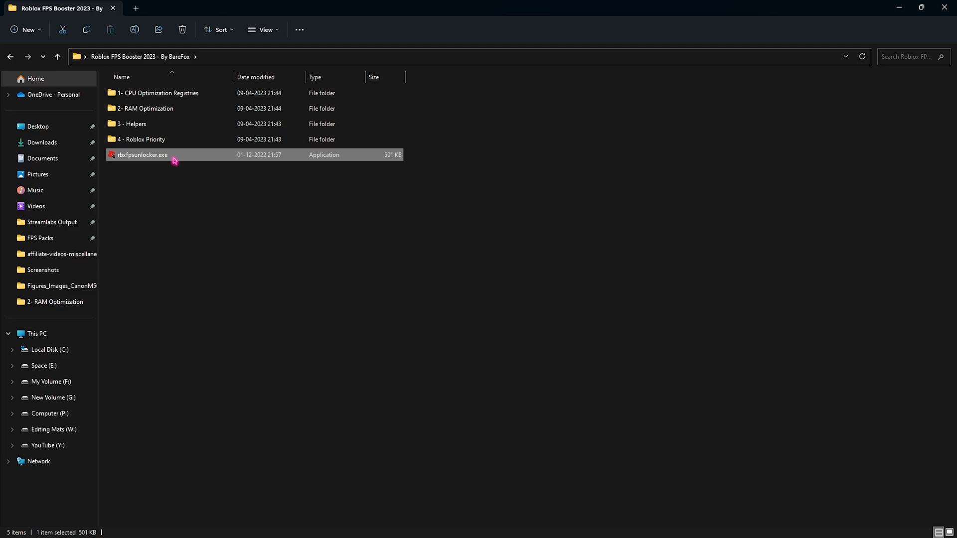
# Step: Run rbxfpsunlocker.exe as administrator and enable Unlock Roblox Player from its tray menu
pyautogui.rightClick(141, 154)
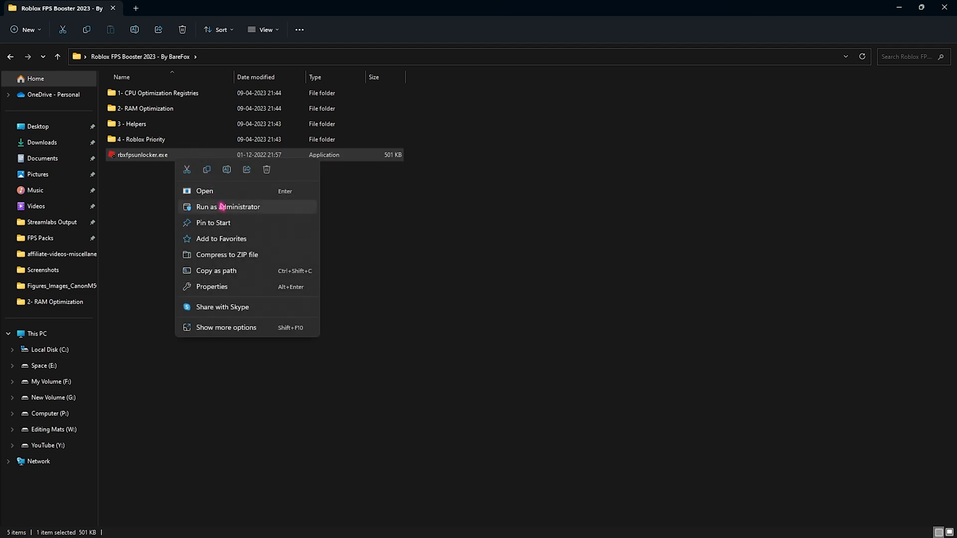
pyautogui.click(203, 191)
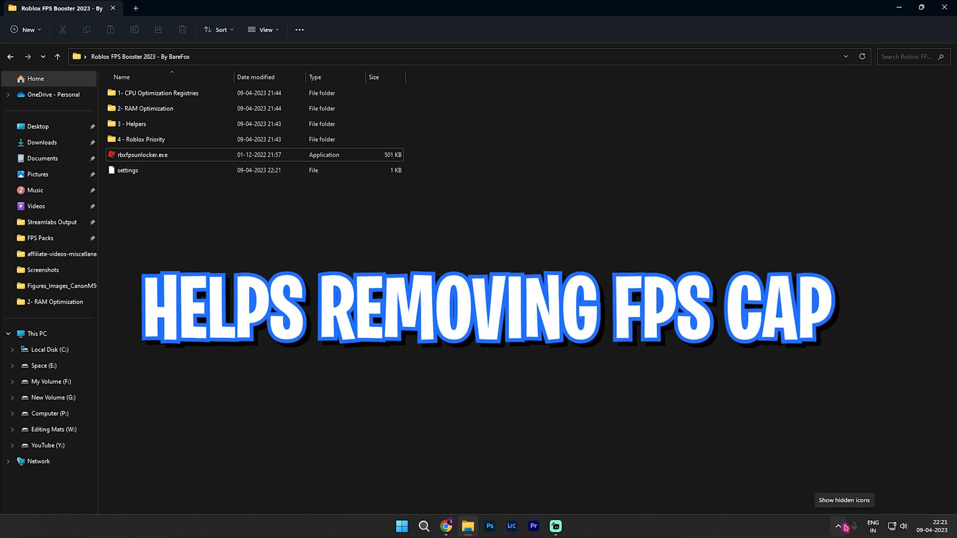
pyautogui.click(838, 526)
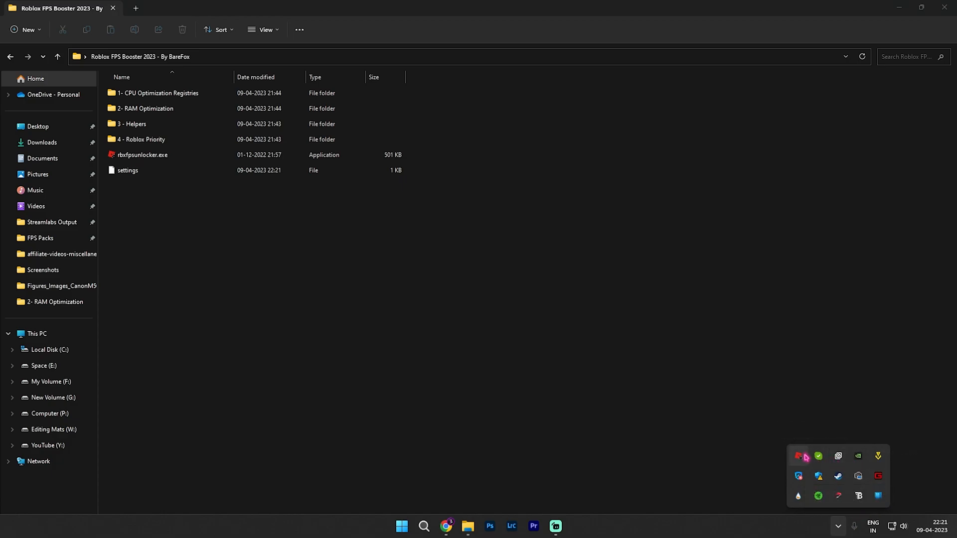
pyautogui.rightClick(797, 456)
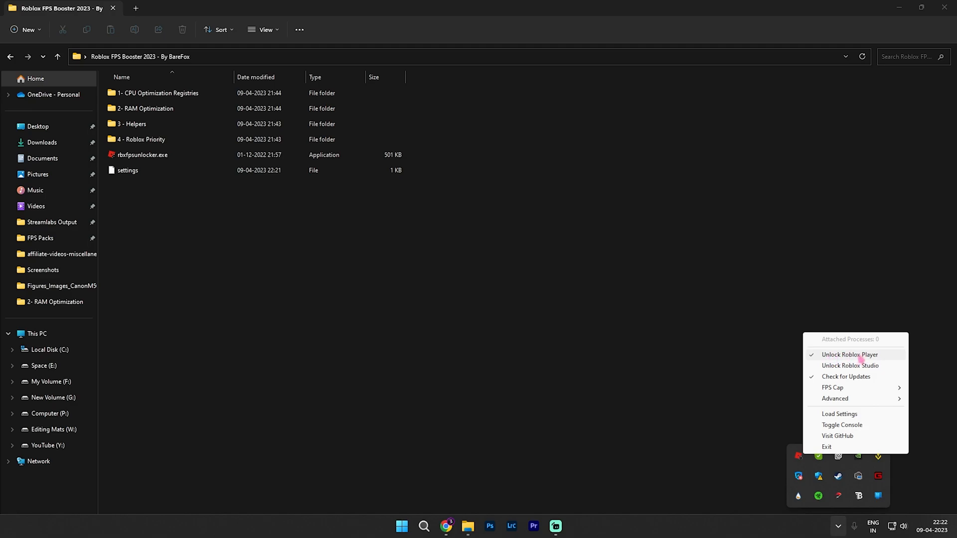
pyautogui.click(832, 388)
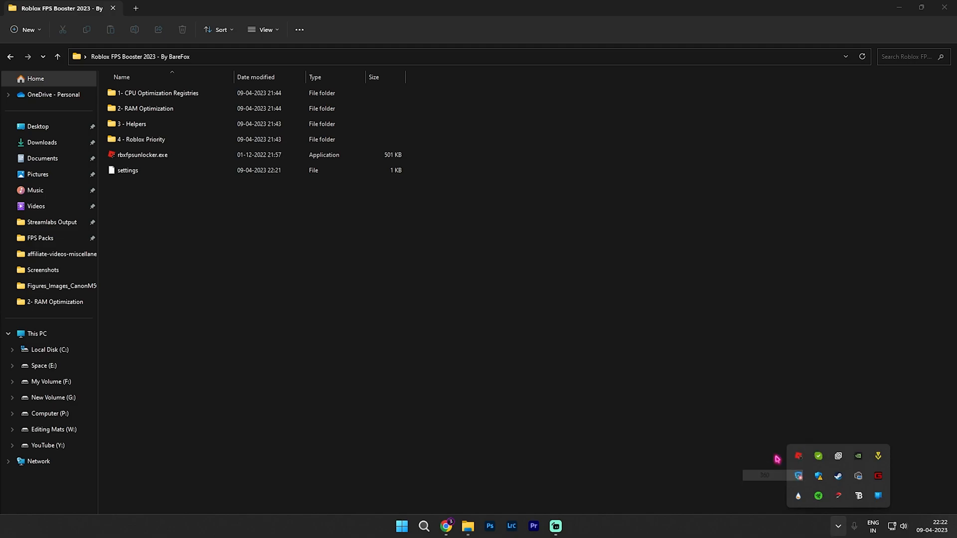
pyautogui.click(798, 456)
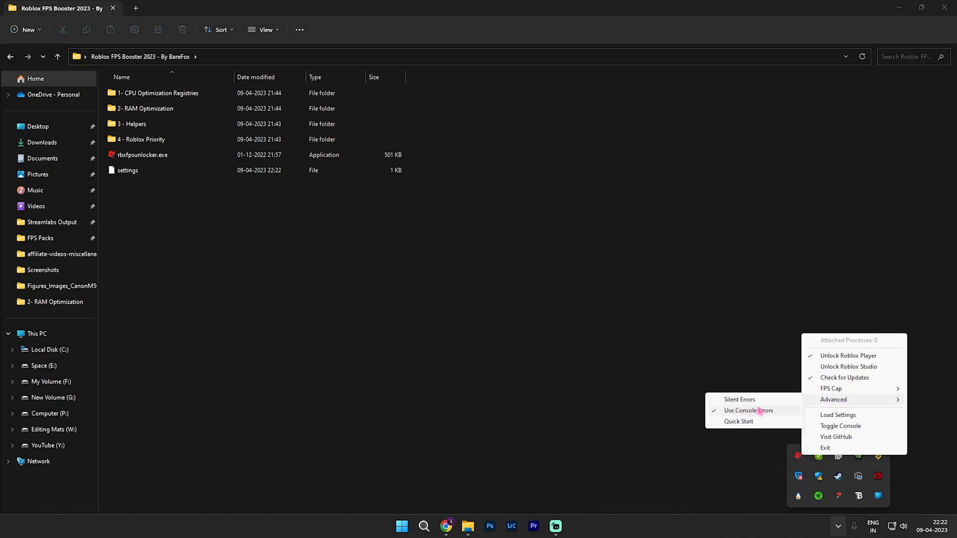
pyautogui.click(597, 383)
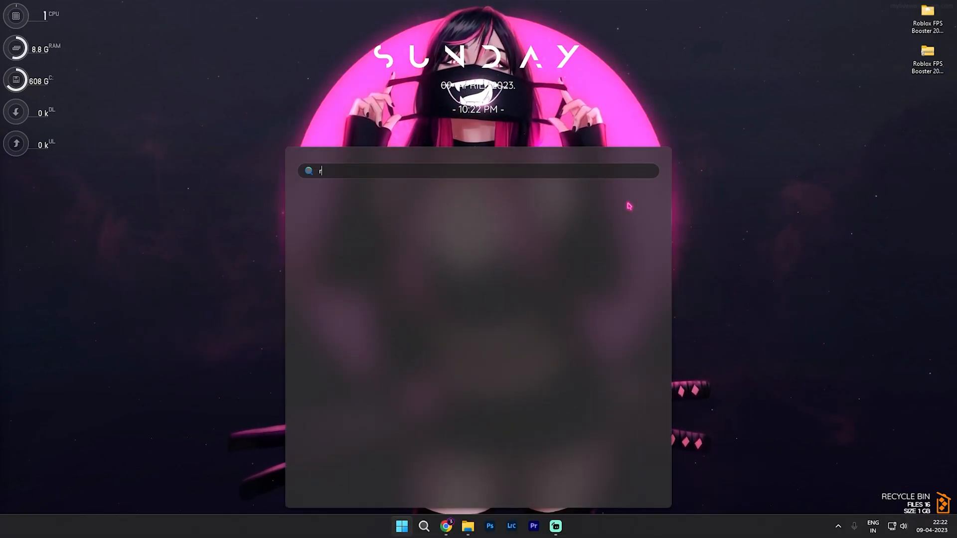
# Step: Launch Roblox Player from Start search and join a game from the Continue row
pyautogui.write('oblox Player')
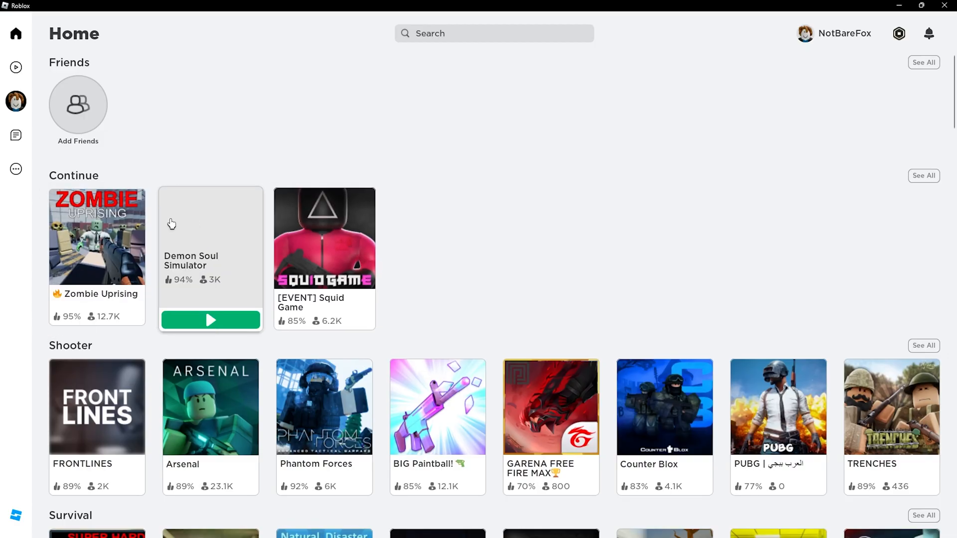
pyautogui.click(210, 320)
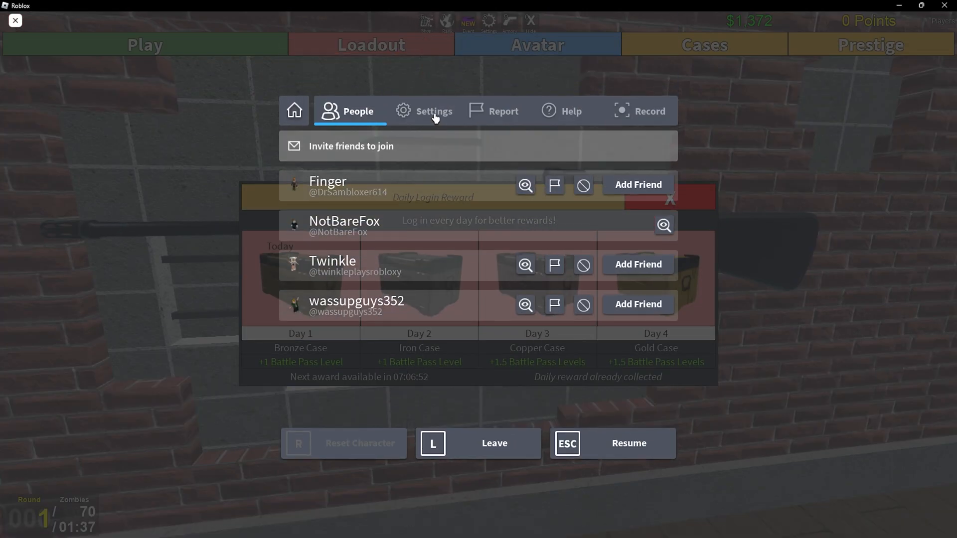
# Step: In Roblox settings, lower volume, enable Fullscreen, minimize Graphics Quality, and turn on Performance Stats
pyautogui.click(434, 111)
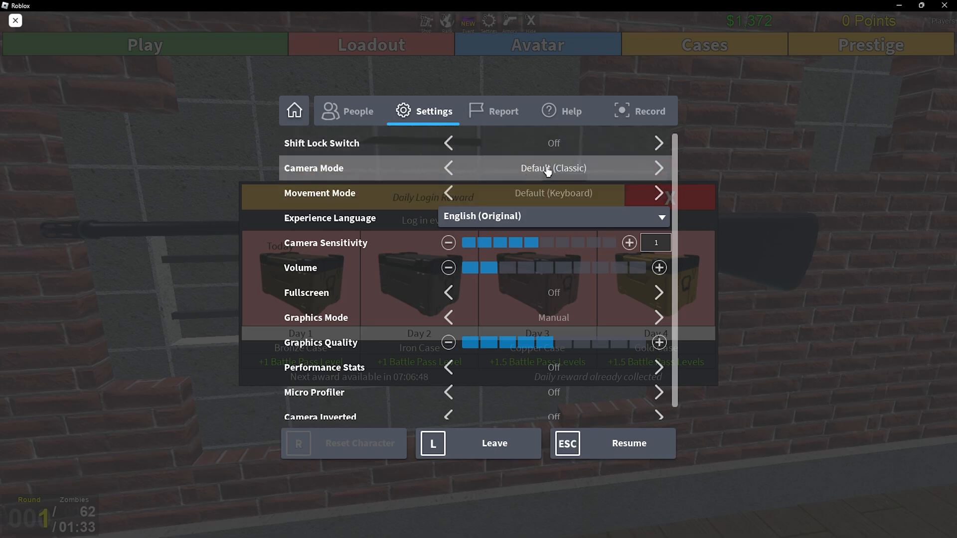
pyautogui.moveTo(428, 246)
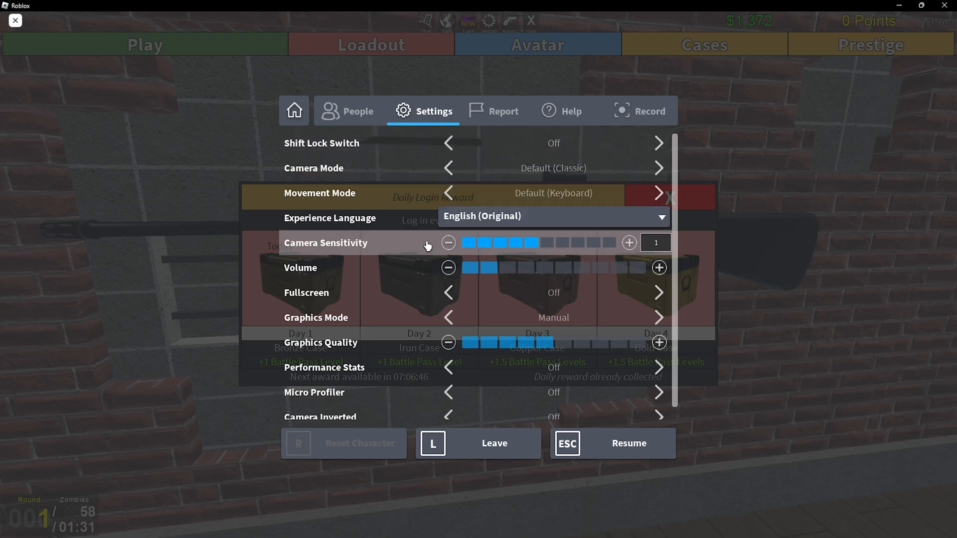
pyautogui.moveTo(435, 269)
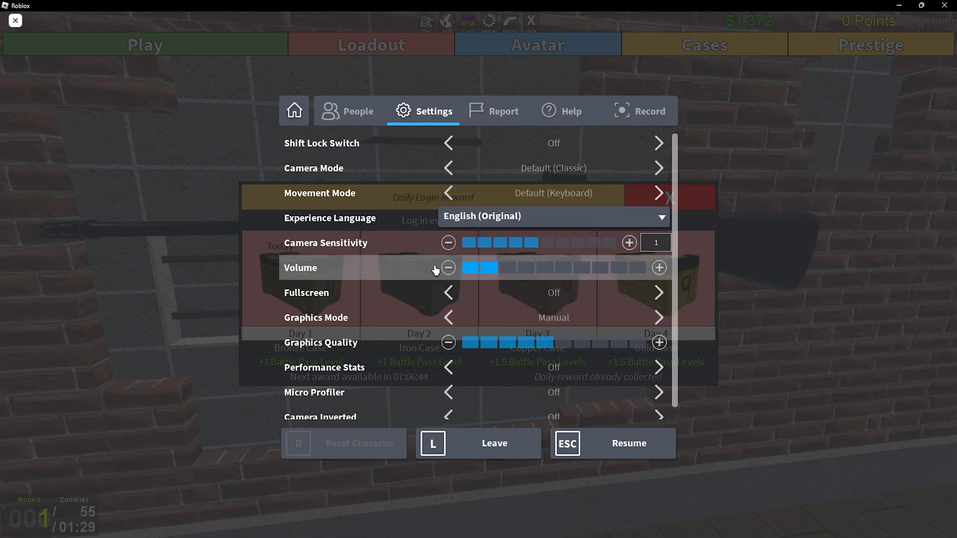
pyautogui.click(448, 267)
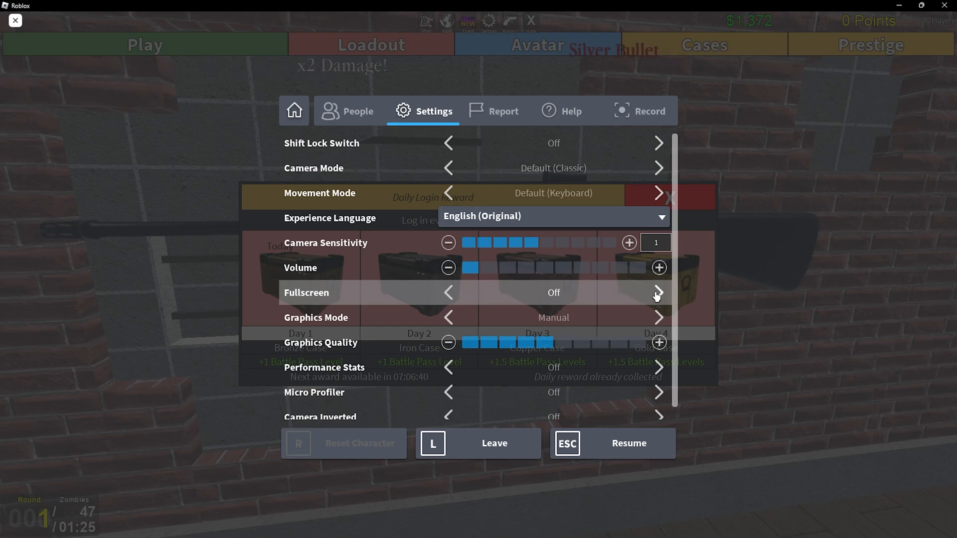
pyautogui.click(657, 293)
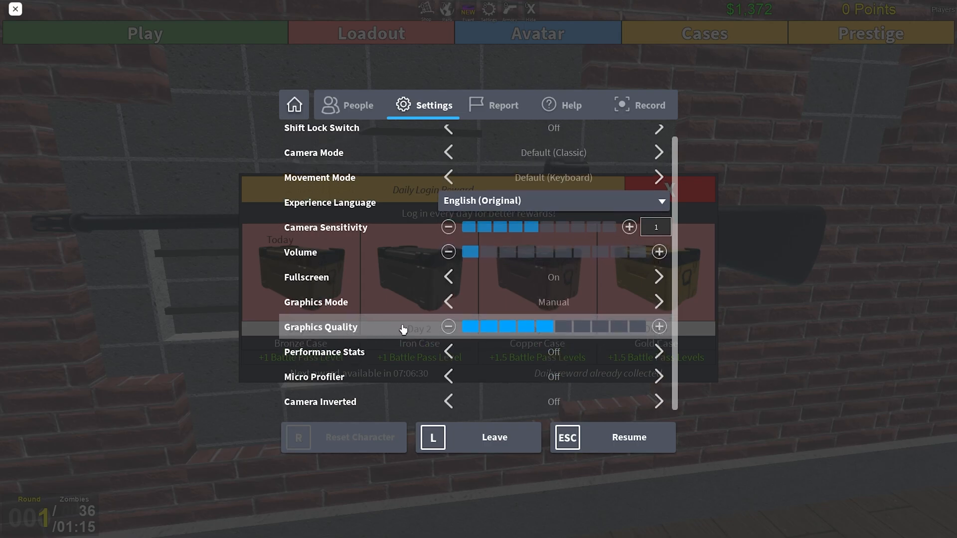
pyautogui.click(448, 327)
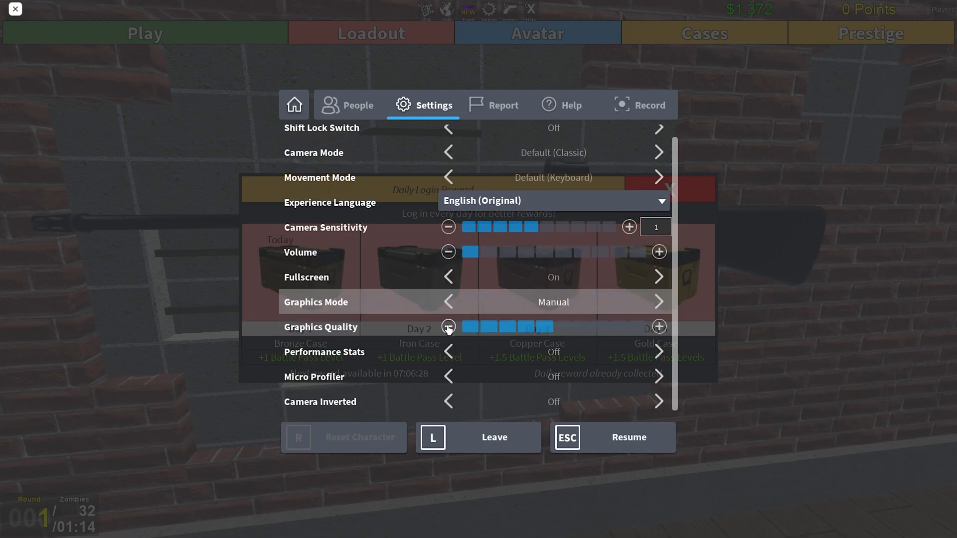
pyautogui.click(448, 327)
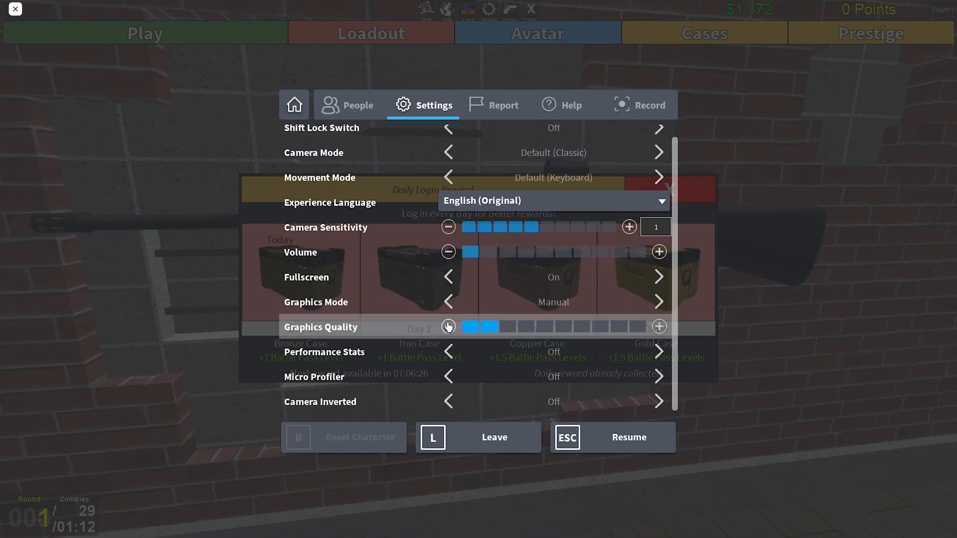
pyautogui.click(448, 326)
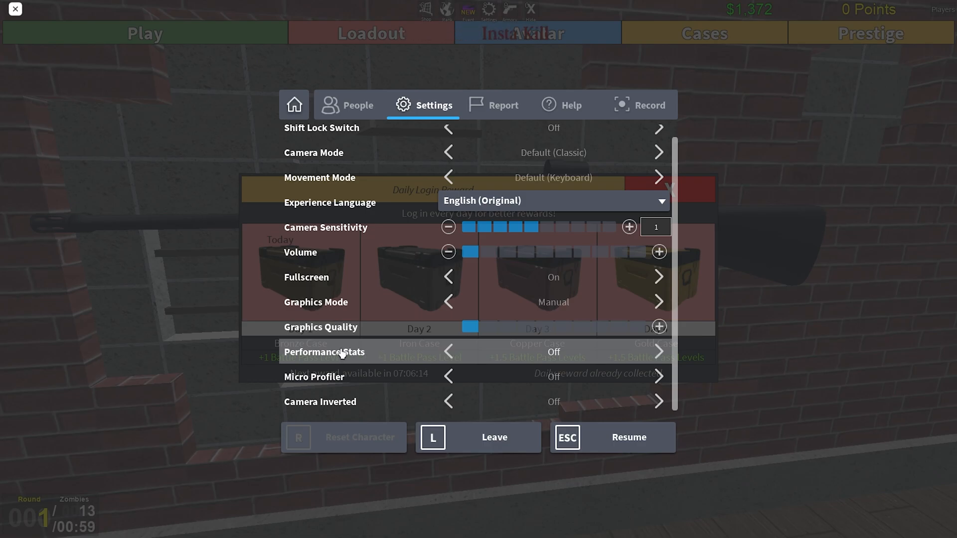
pyautogui.click(657, 356)
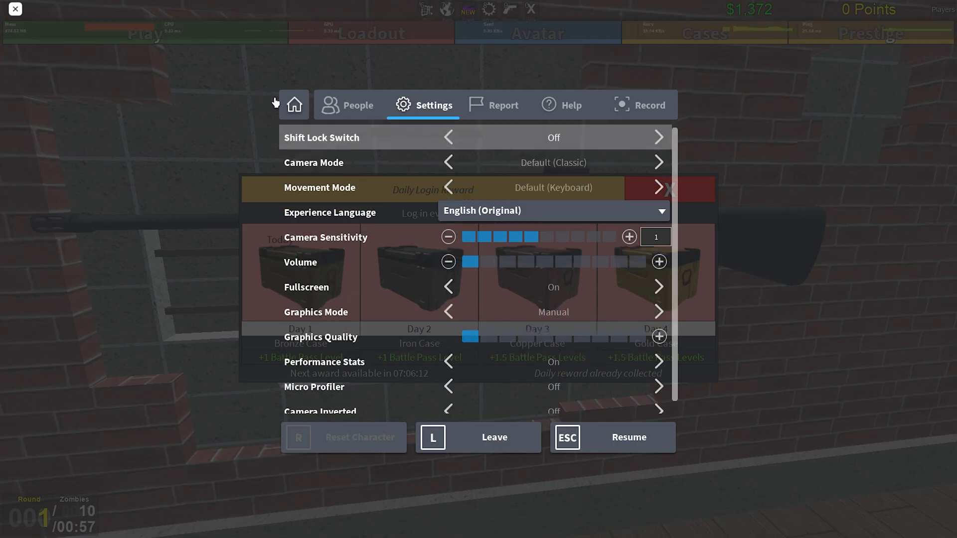
pyautogui.moveTo(661, 35)
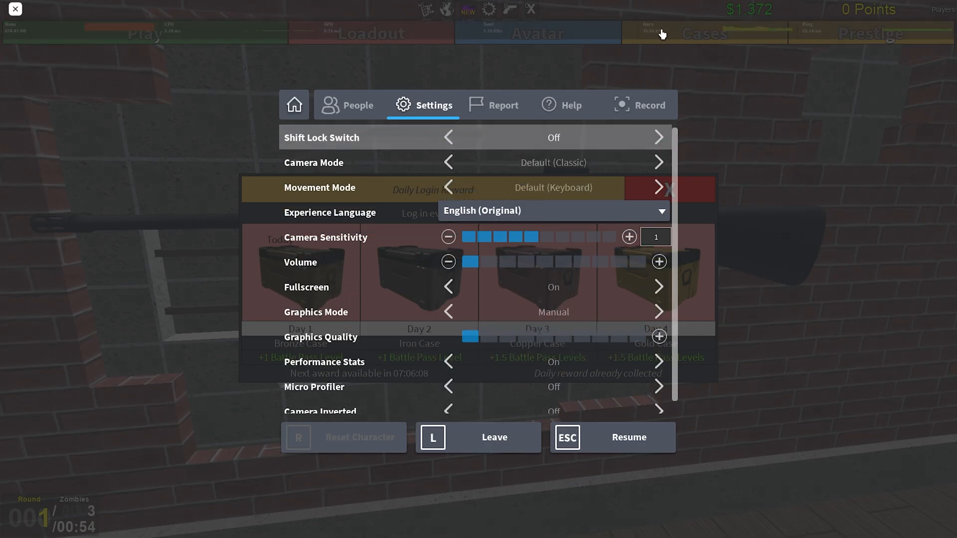
pyautogui.moveTo(79, 36)
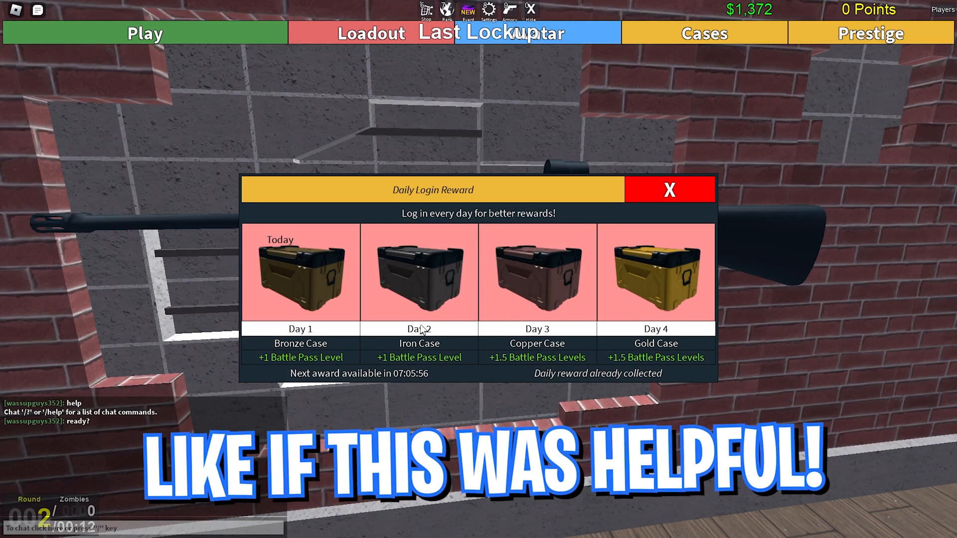
# Step: Dismiss the Daily Login Reward popup to resume playing Last Lockup
pyautogui.click(668, 190)
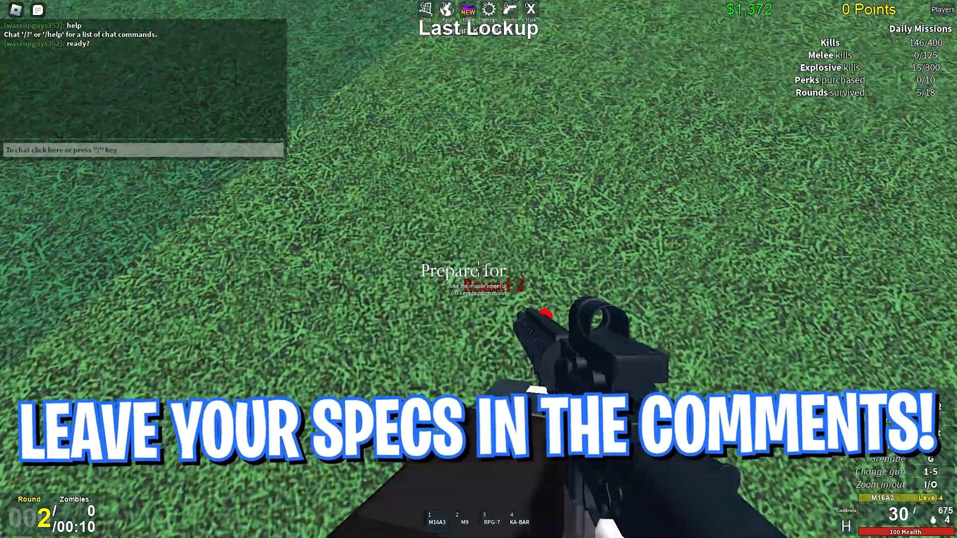